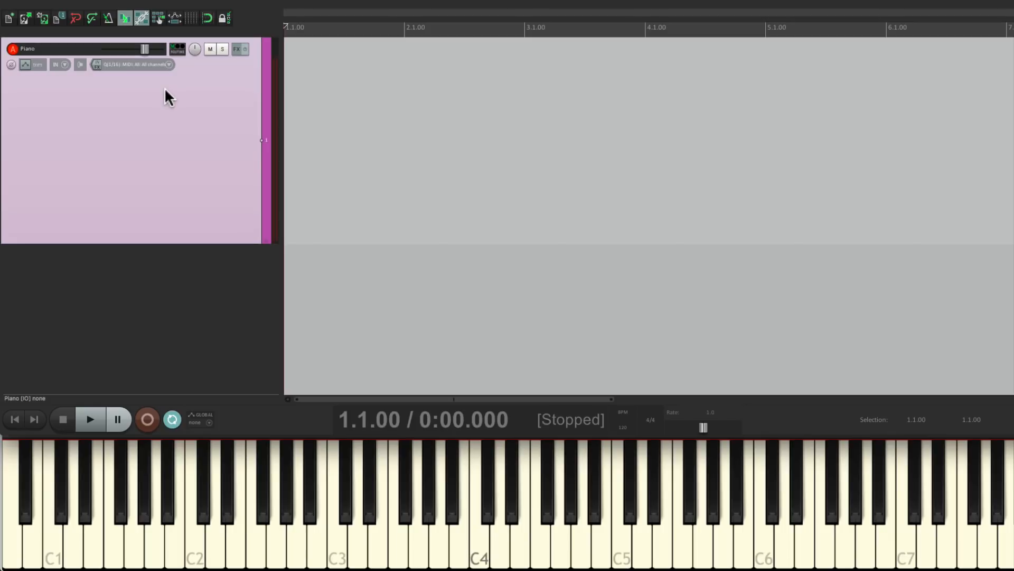
mouse_move(81, 86)
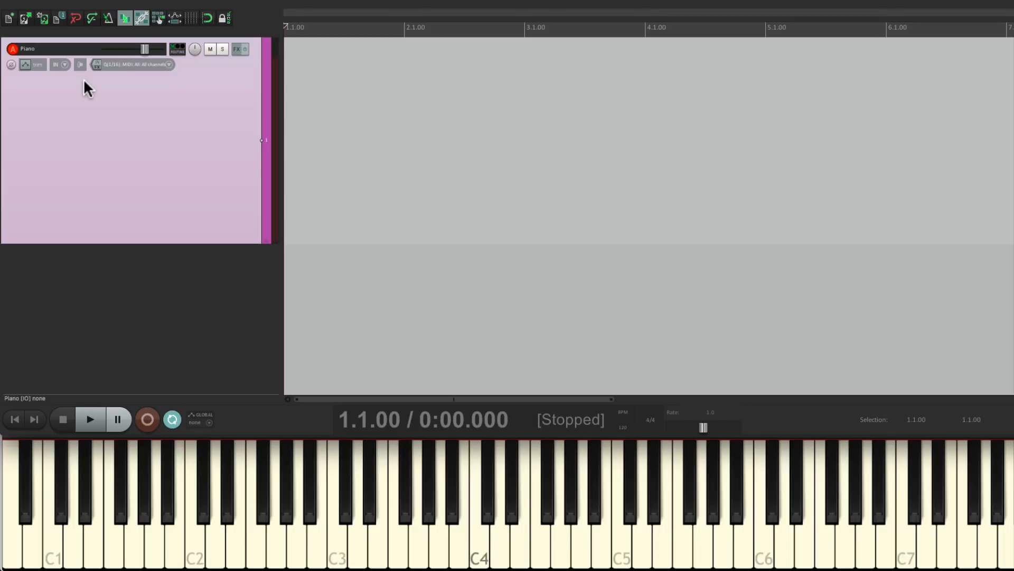
mouse_move(40, 86)
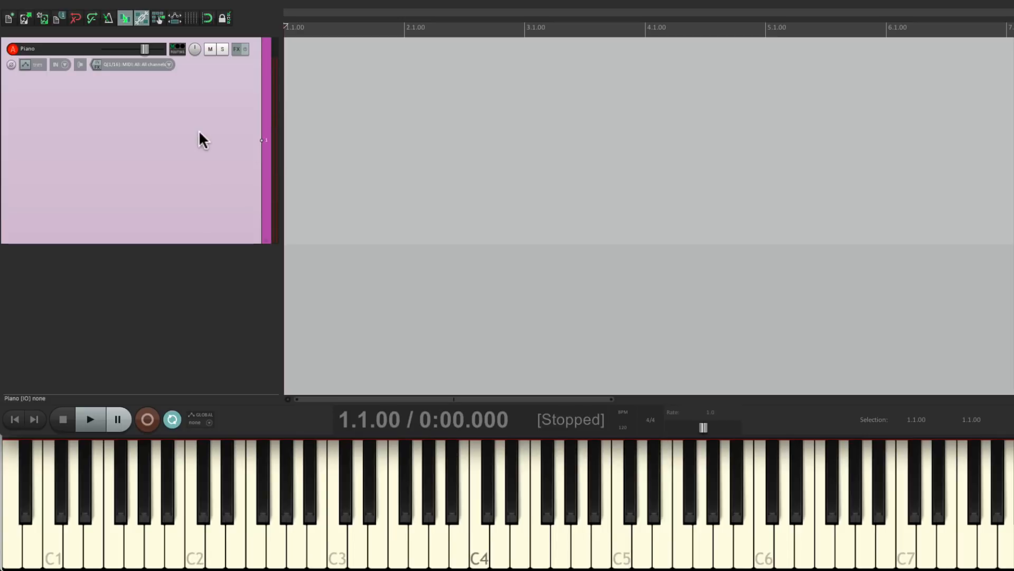
mouse_move(238, 49)
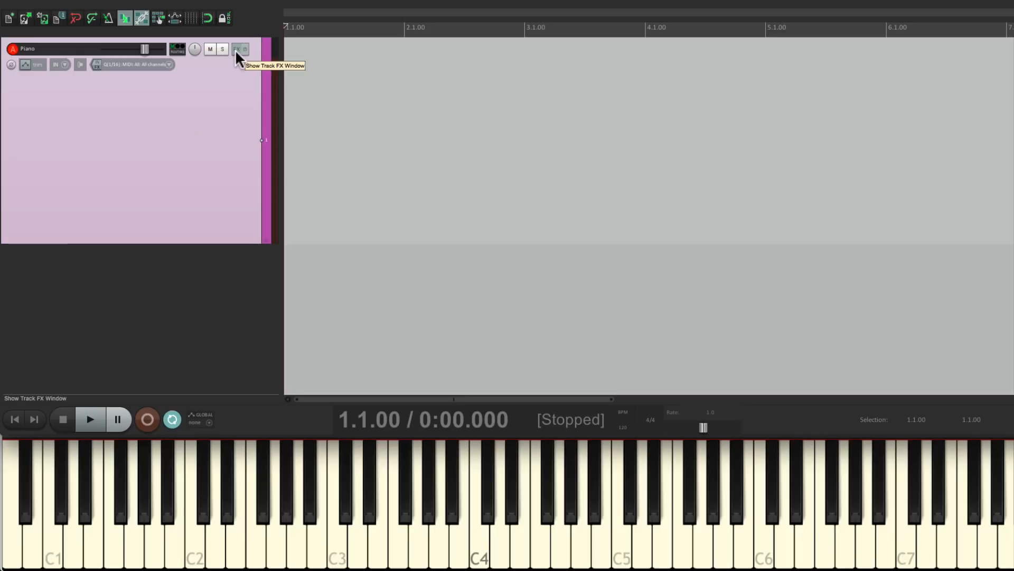
Add VSTi ReaSamplOmatic5000 (Cockos) from the Instruments list to the Piano track.
click(237, 48)
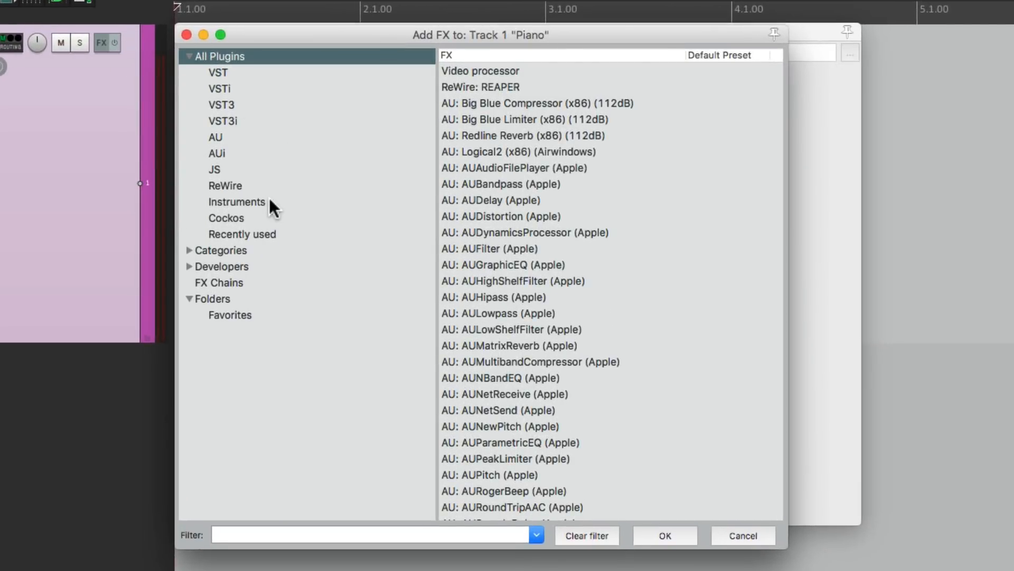
click(237, 202)
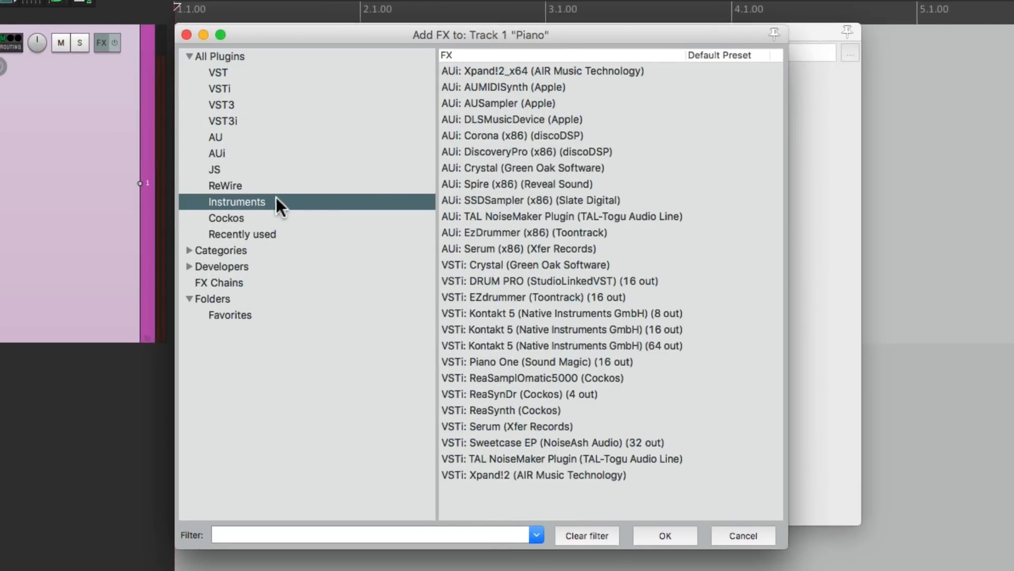
click(532, 377)
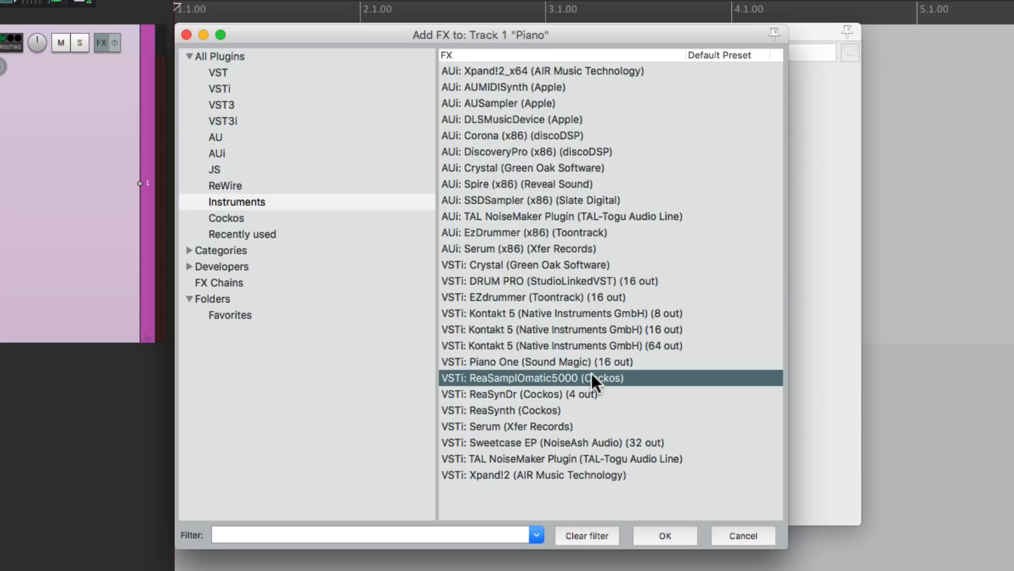
click(664, 535)
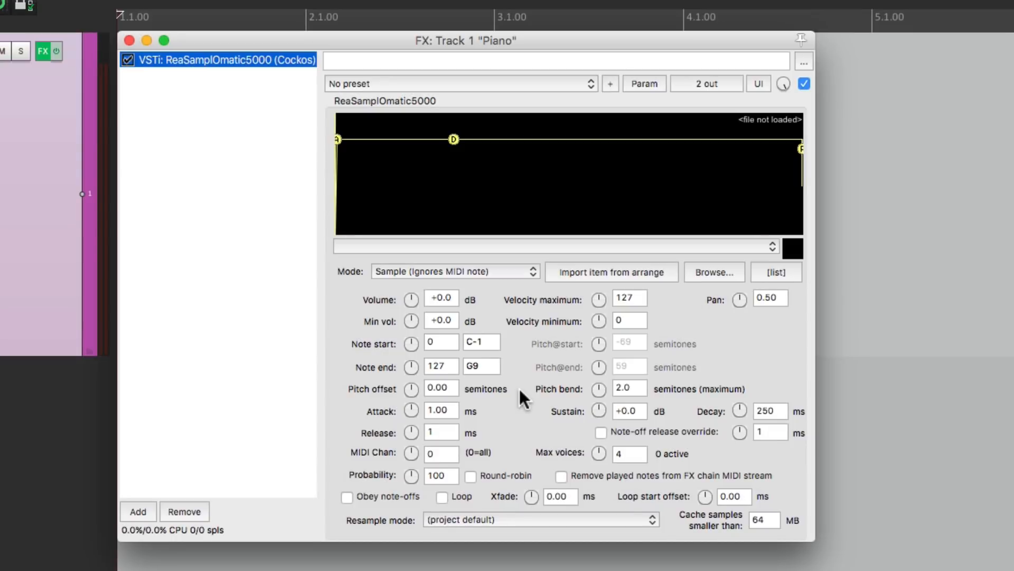
mouse_move(542, 344)
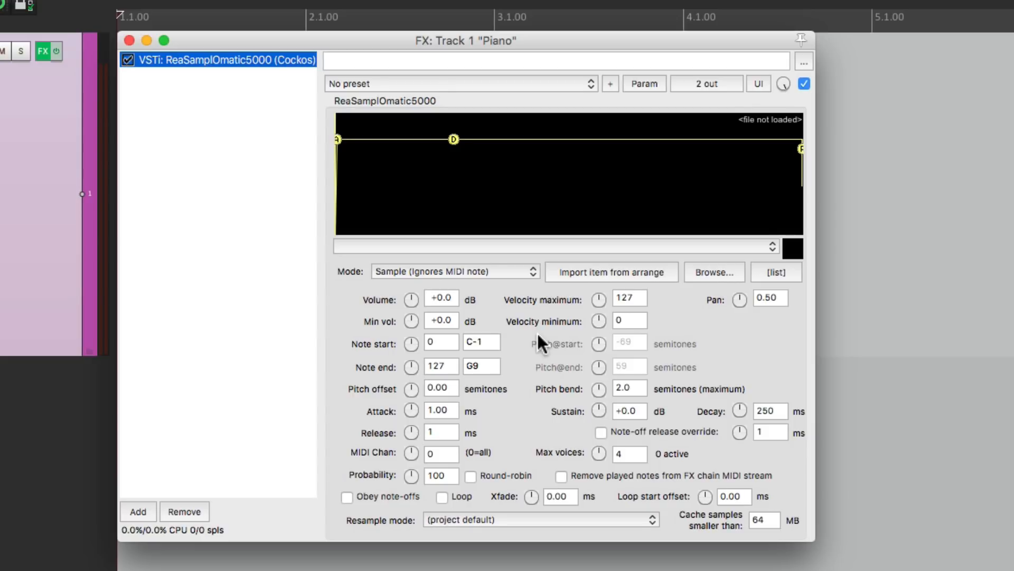
Bring the Piano Samples Finder window with the C3, G3 and C4 wav files forward.
click(715, 273)
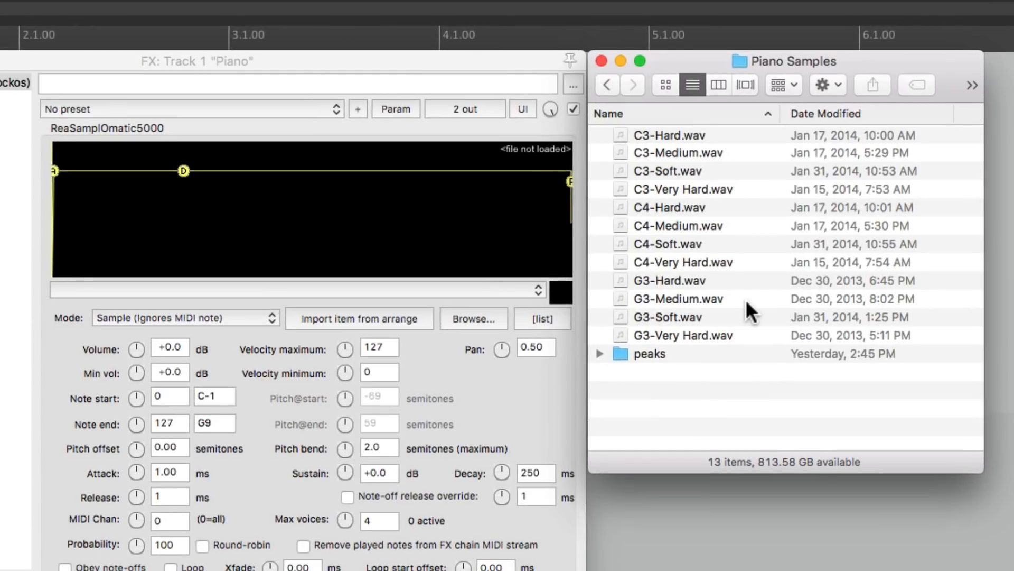
mouse_move(769, 142)
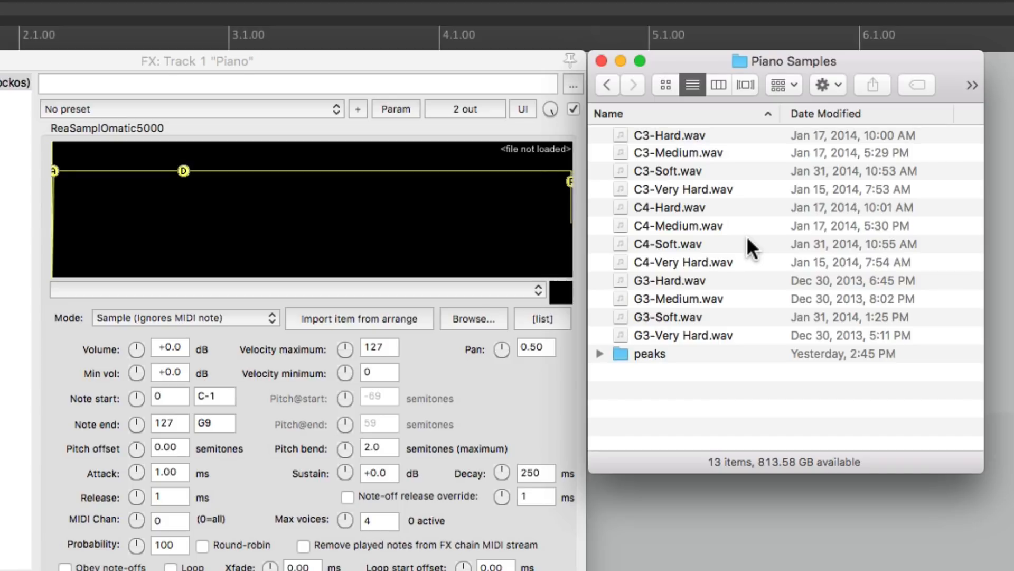
mouse_move(748, 184)
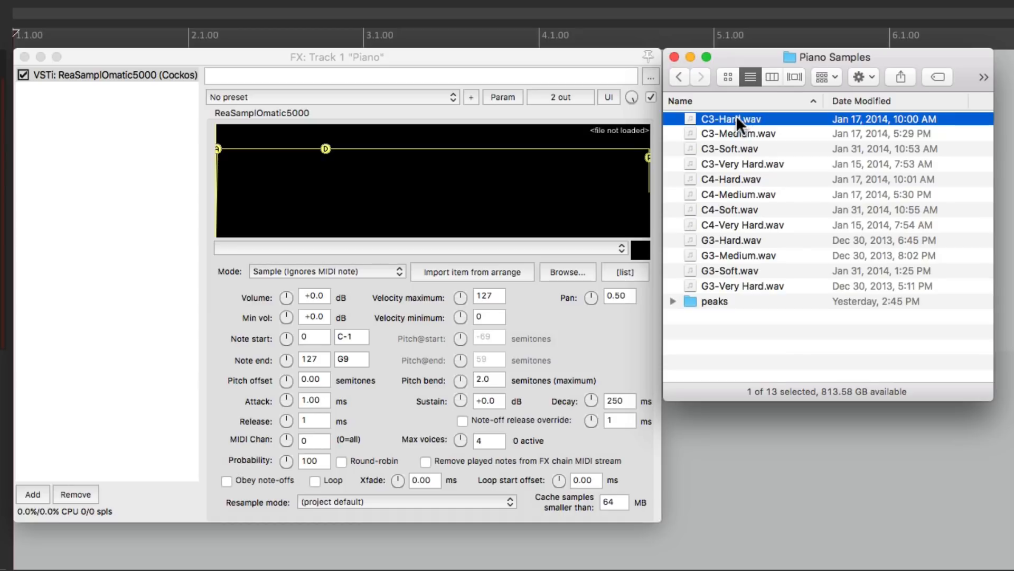
Load C3-Hard.wav, set Mode to Note (Semitone shifted) and enable Obey note-offs.
double_click(730, 119)
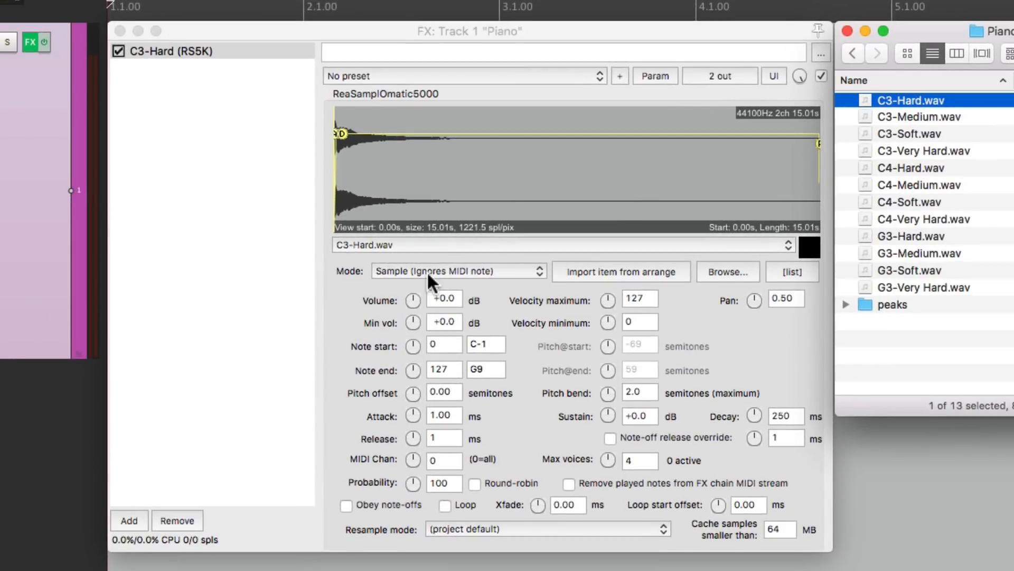
click(457, 271)
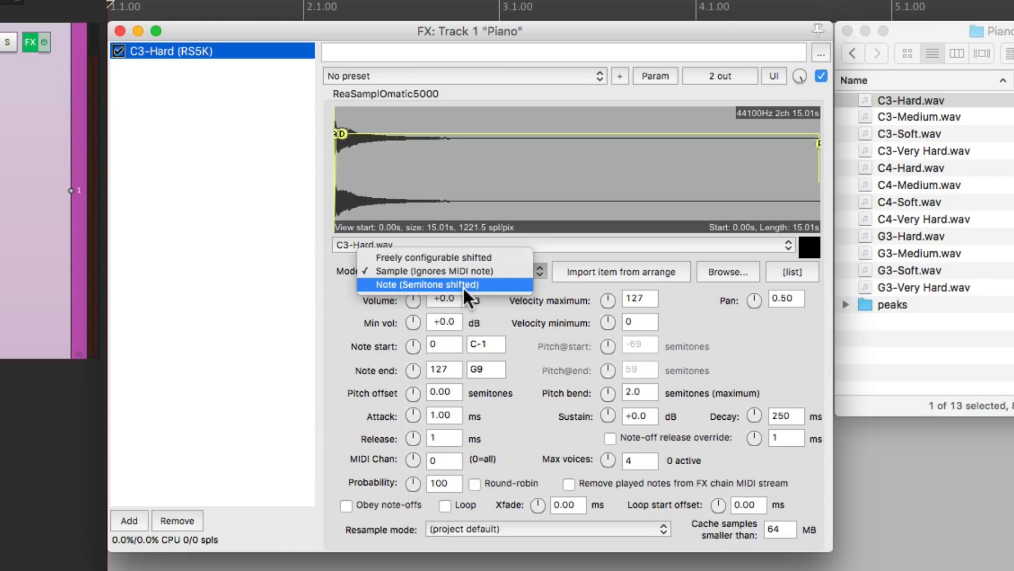
click(435, 285)
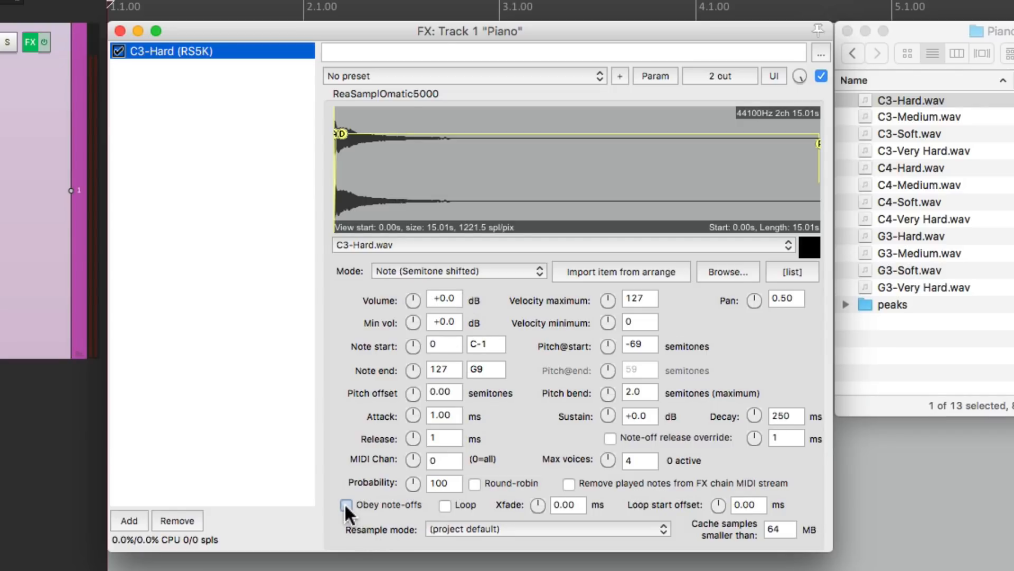
click(345, 505)
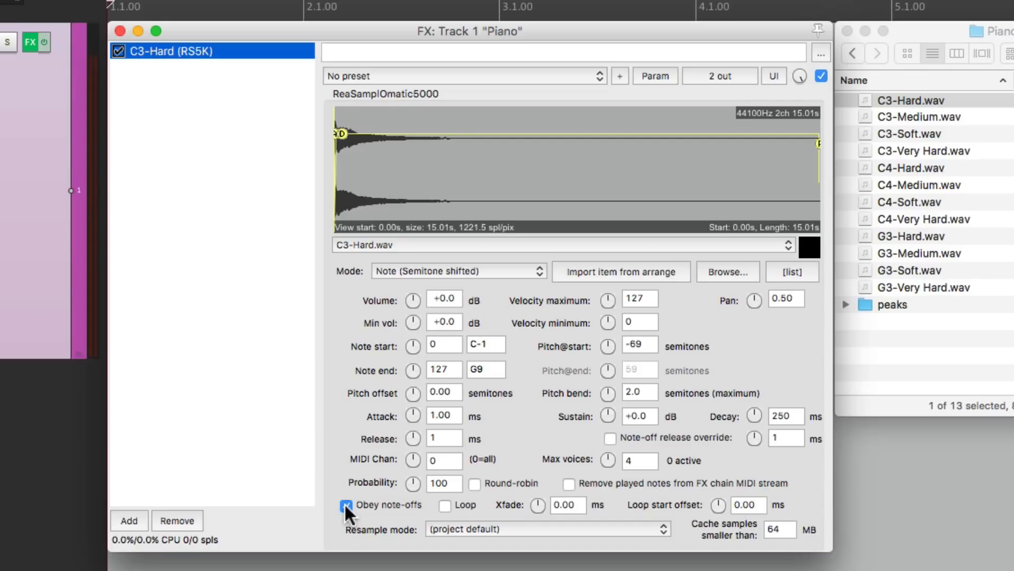
mouse_move(394, 329)
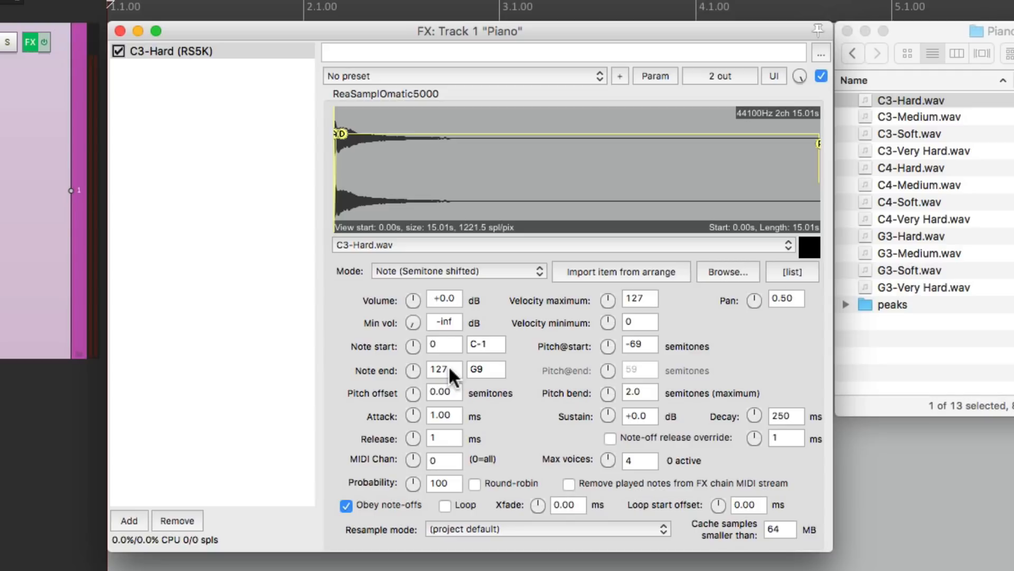
Set Note start 45 (A2), Note end 51 (Eb3), correct the start pitch shift and release 200 ms.
click(444, 344)
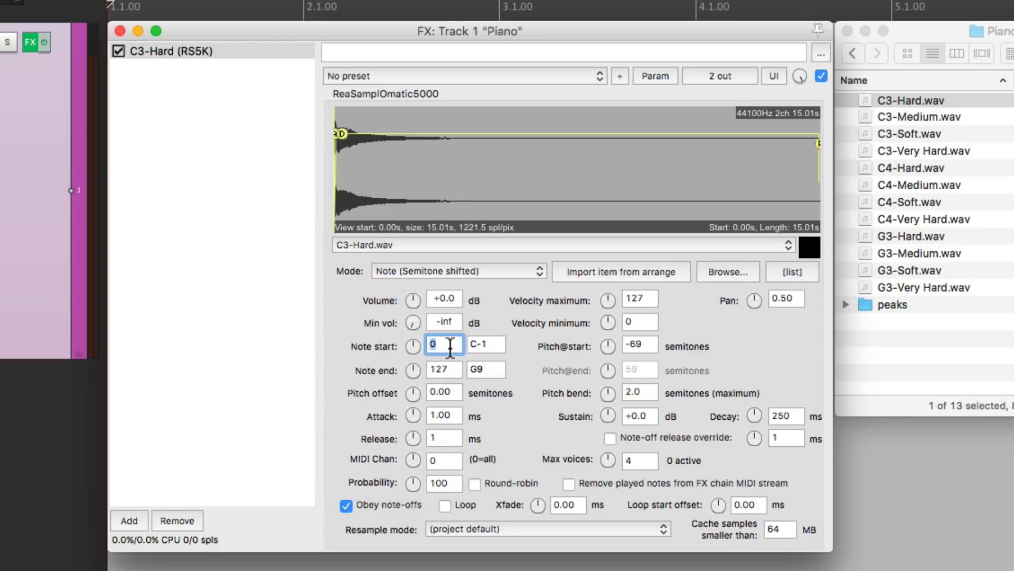
text(45)
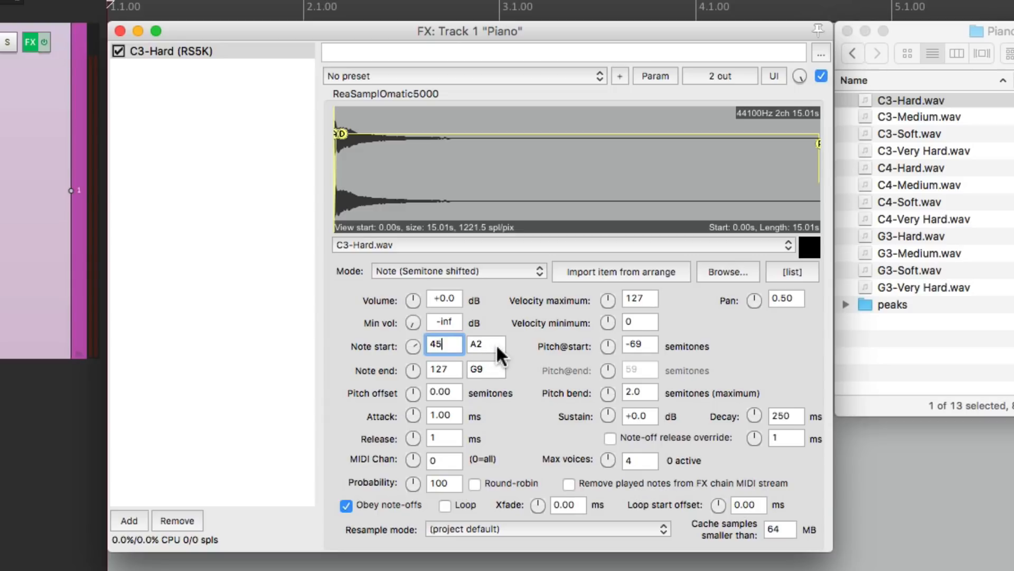
click(443, 370)
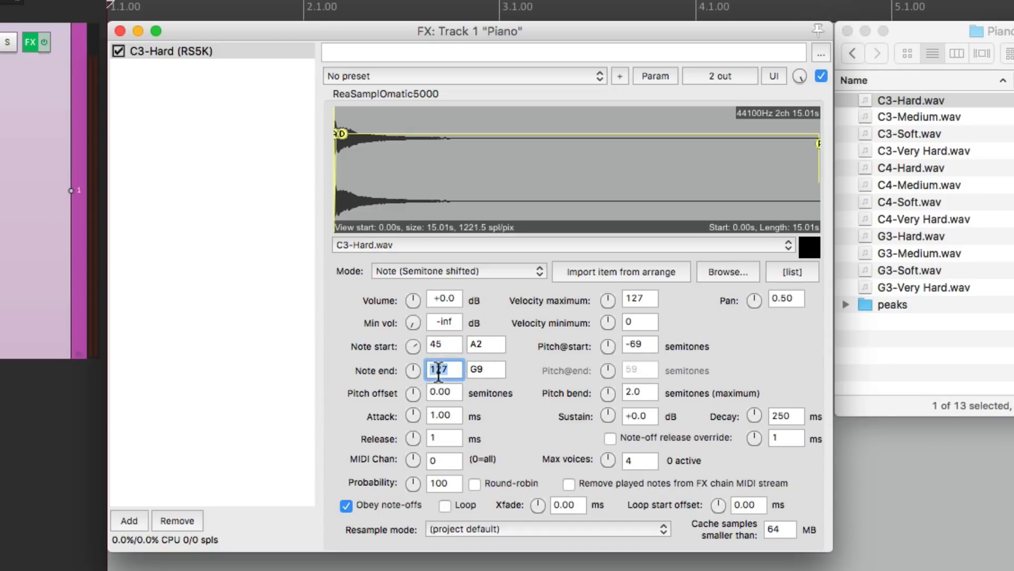
text(51)
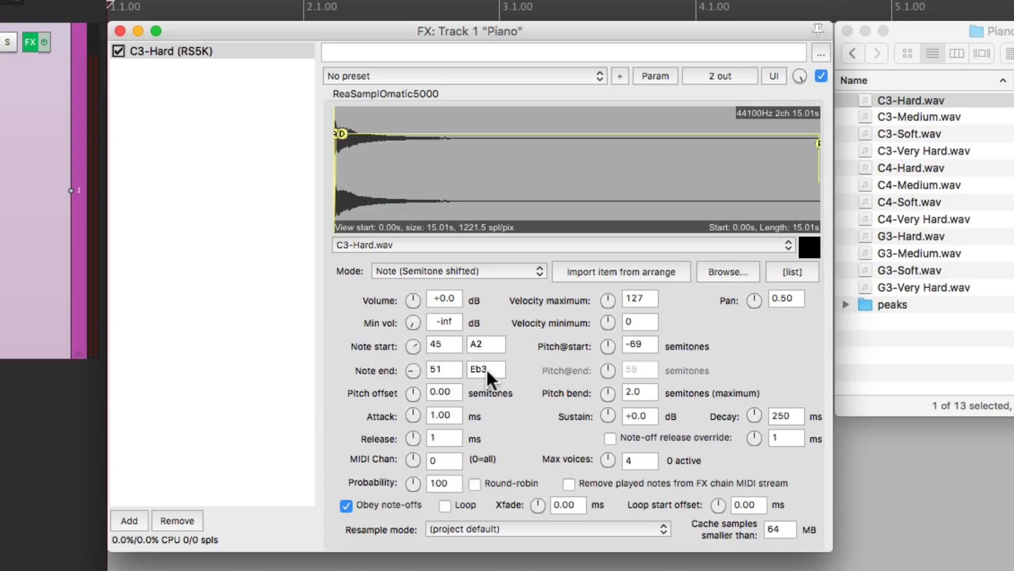
mouse_move(504, 211)
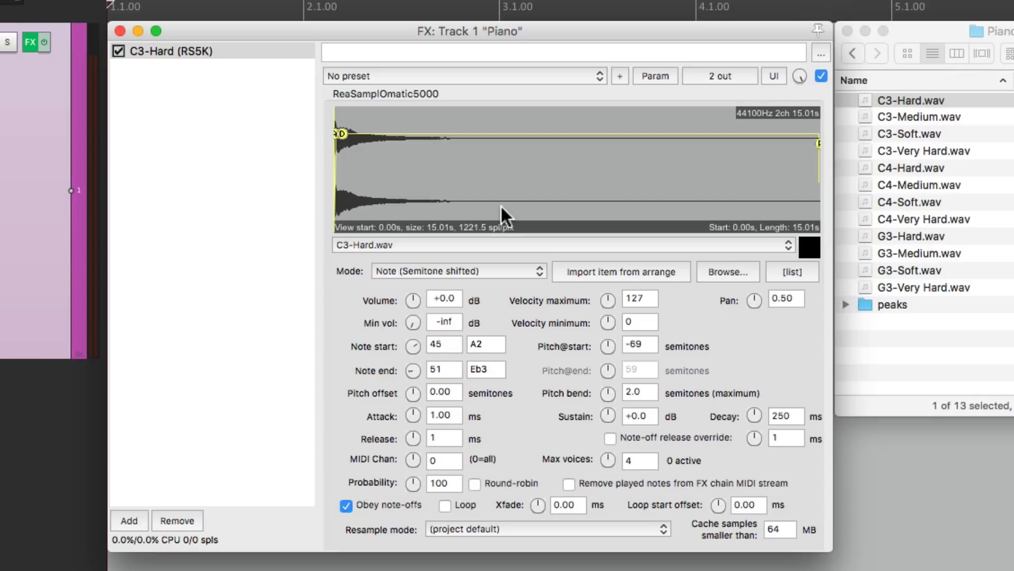
mouse_move(498, 362)
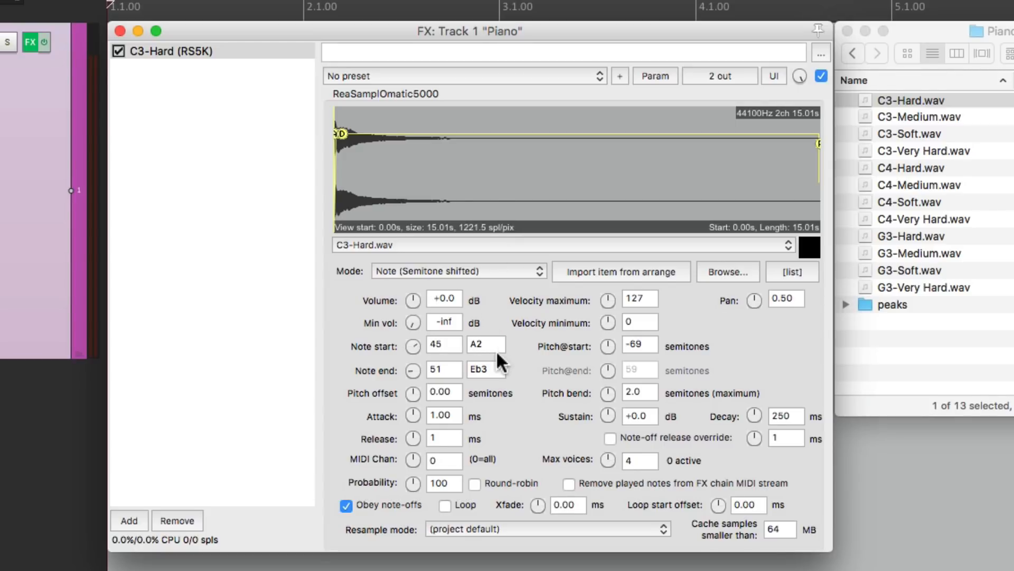
mouse_move(502, 377)
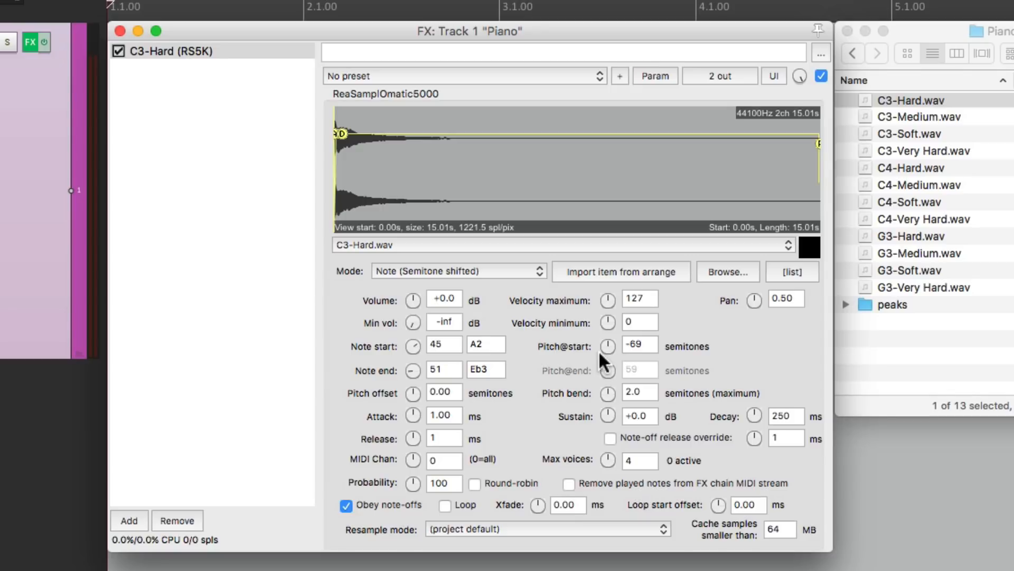
click(641, 345)
text(-3)
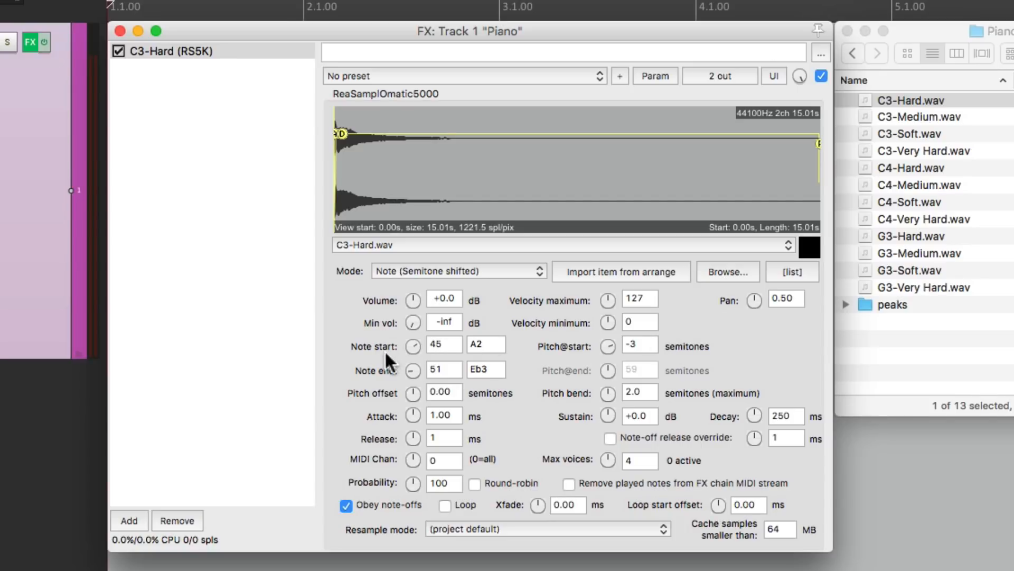
mouse_move(448, 211)
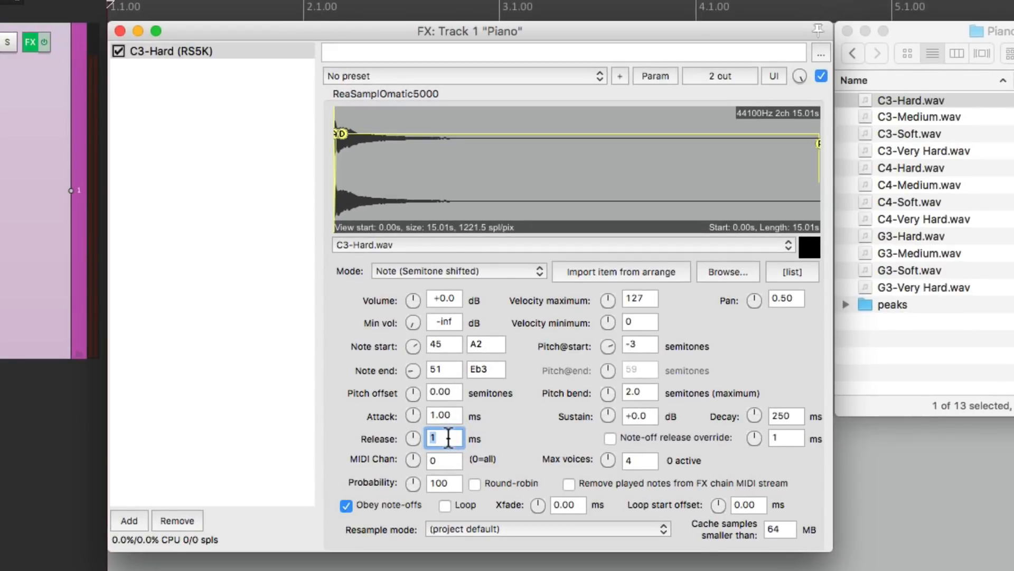
text(200)
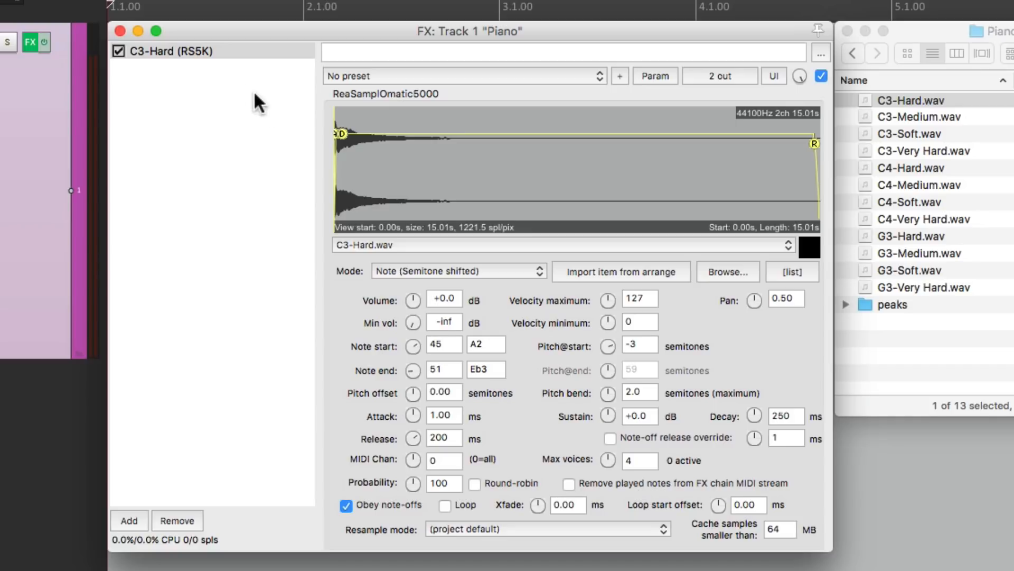
Duplicate the C3-Hard sampler and load G3-Hard.wav into the copy.
click(169, 50)
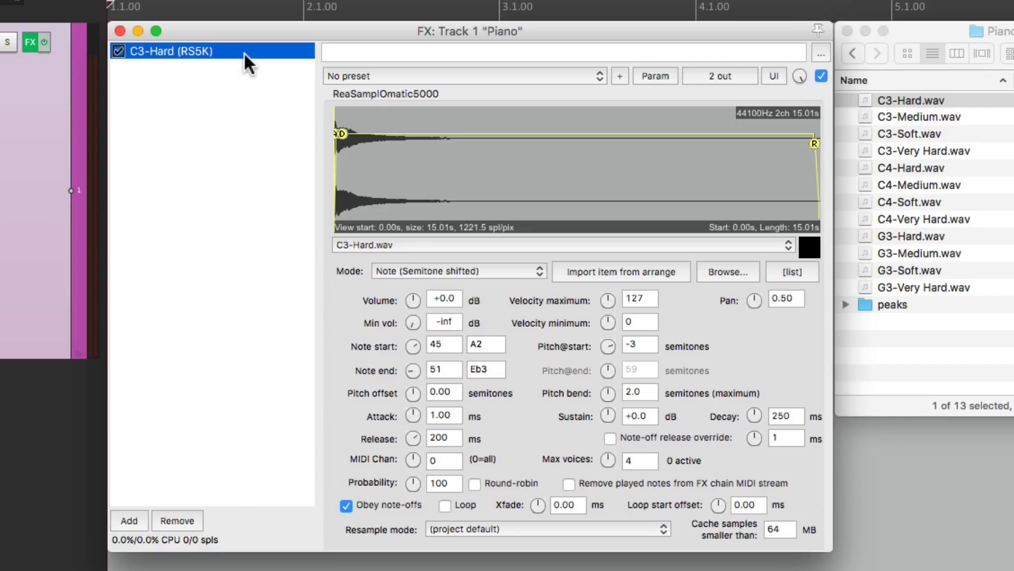
click(129, 519)
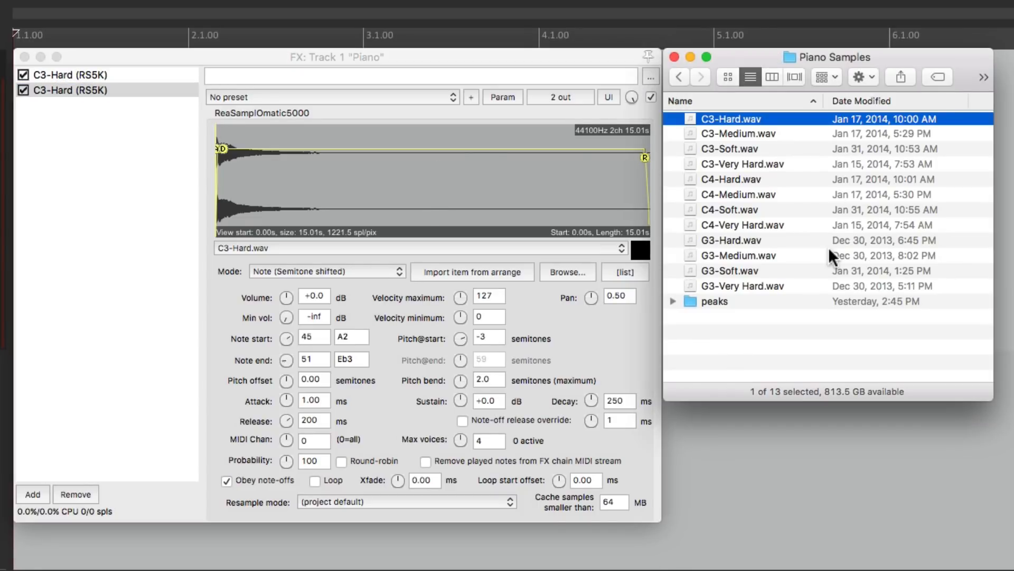
click(731, 241)
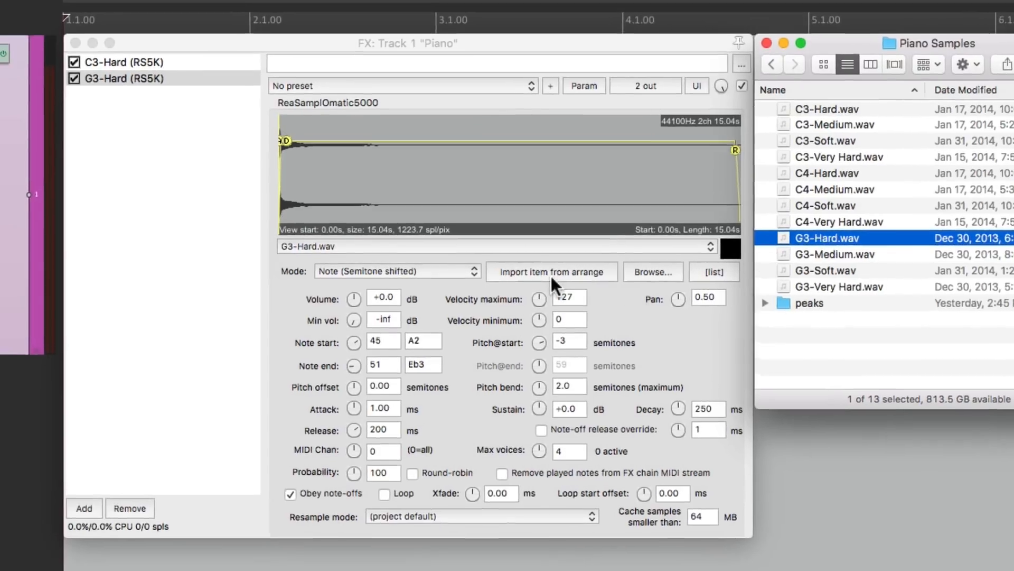
Set the G3 sampler's note range to start at E3 and end at 56 (G#3).
click(443, 343)
text(52)
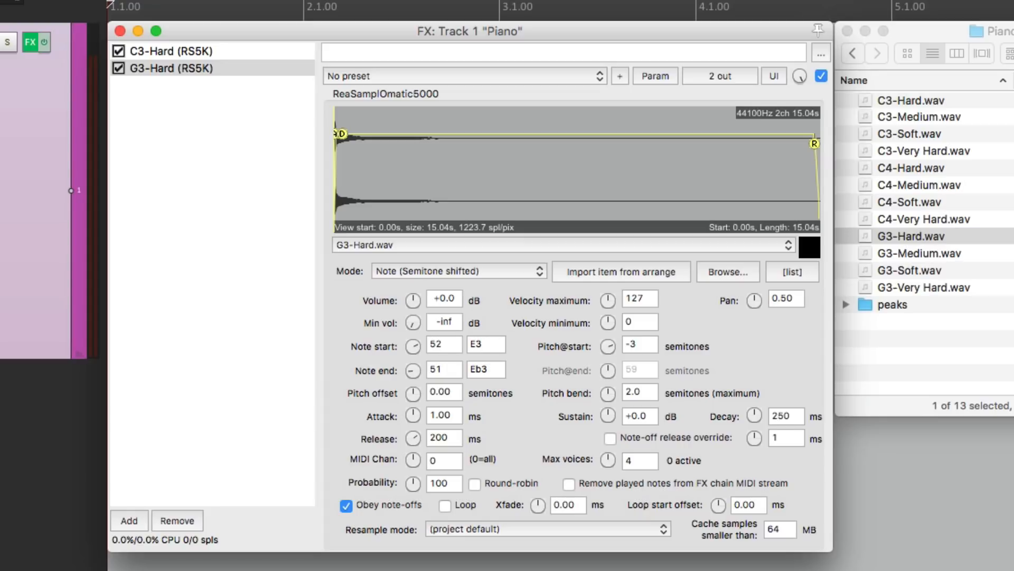
mouse_move(498, 361)
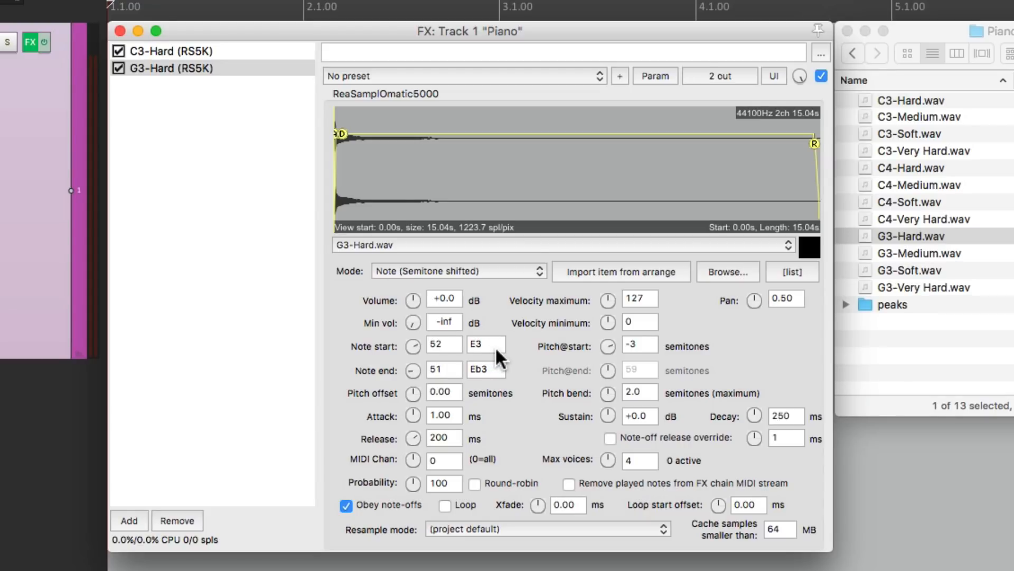
click(444, 370)
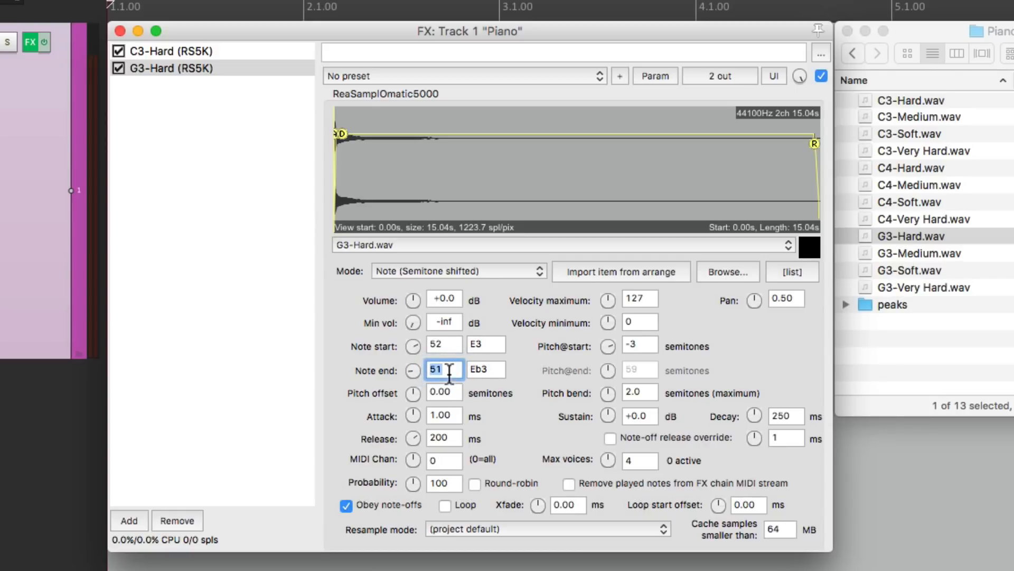
text(56)
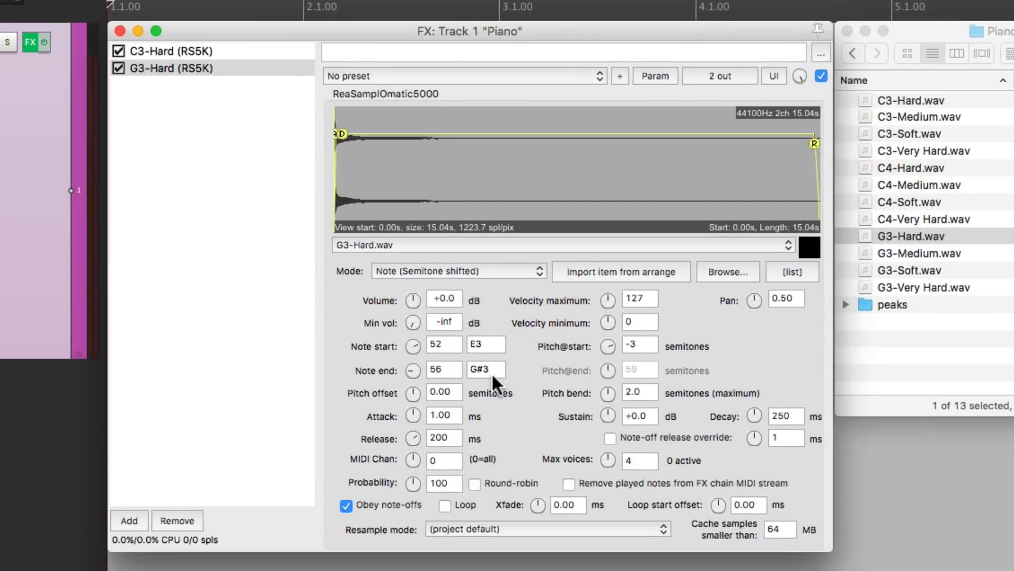
Duplicate the sampler again, load C4-Hard.wav into it and set its note start to A3.
click(169, 68)
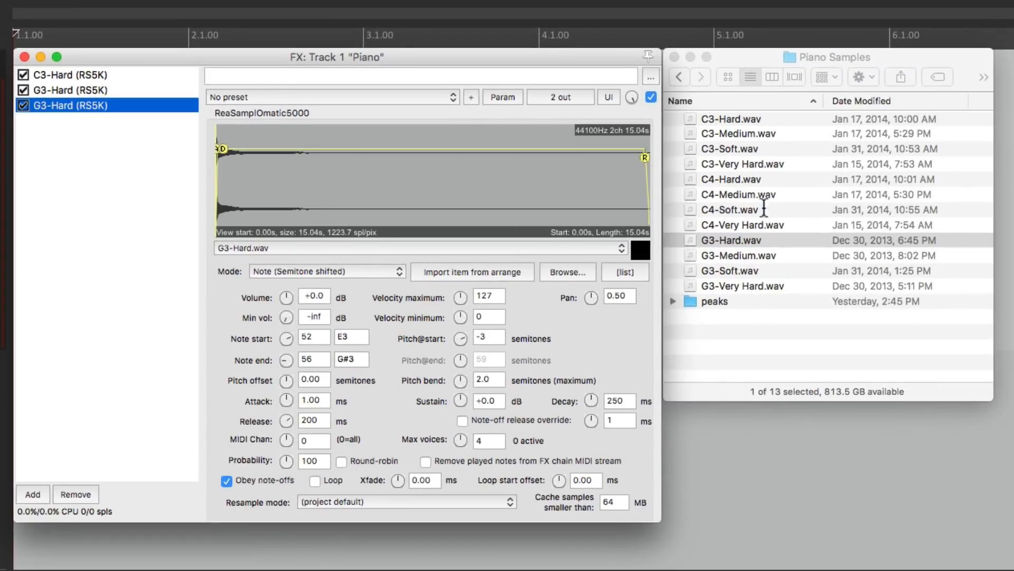
click(731, 178)
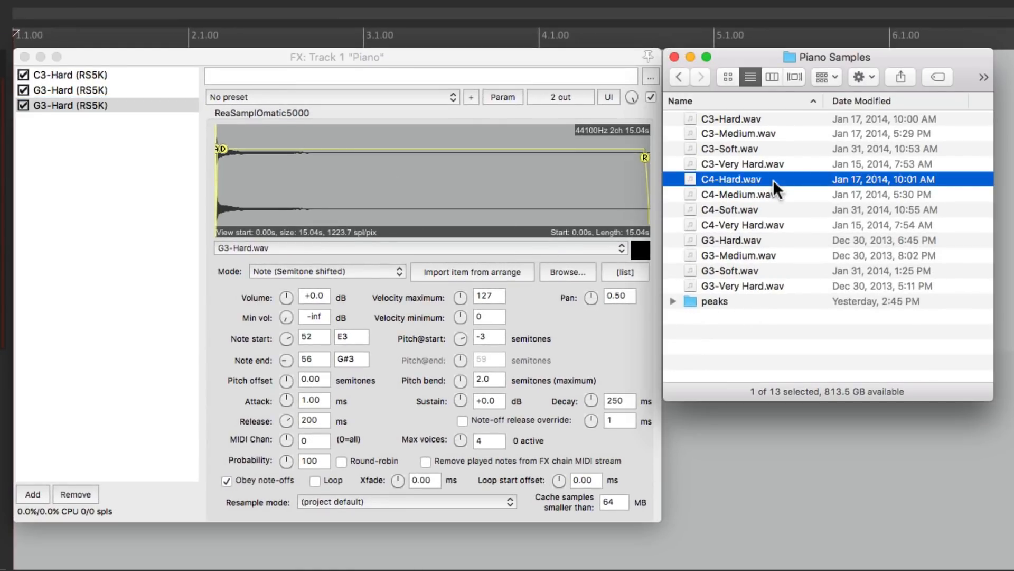
drag(733, 179, 467, 169)
text(A)
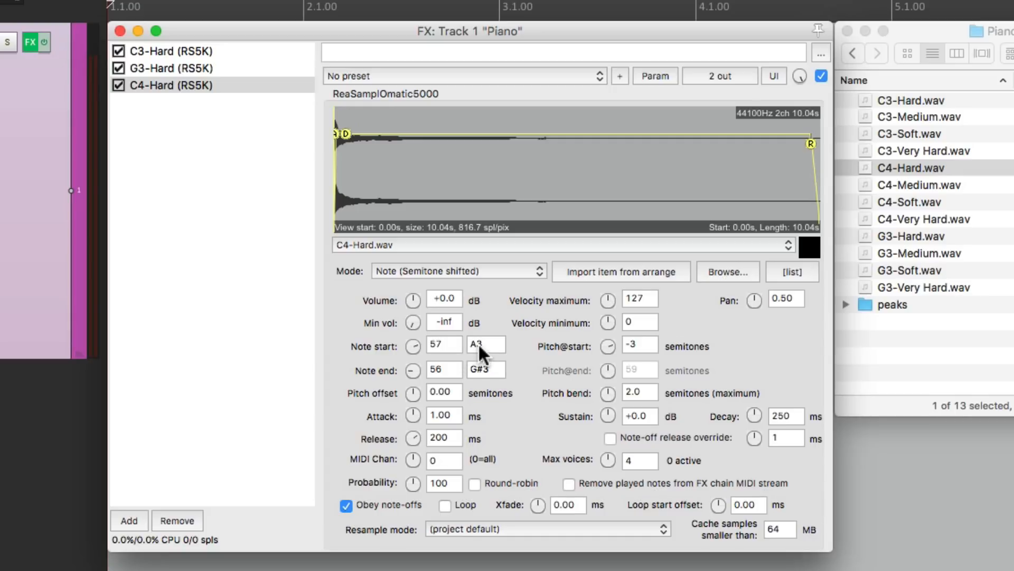
click(444, 370)
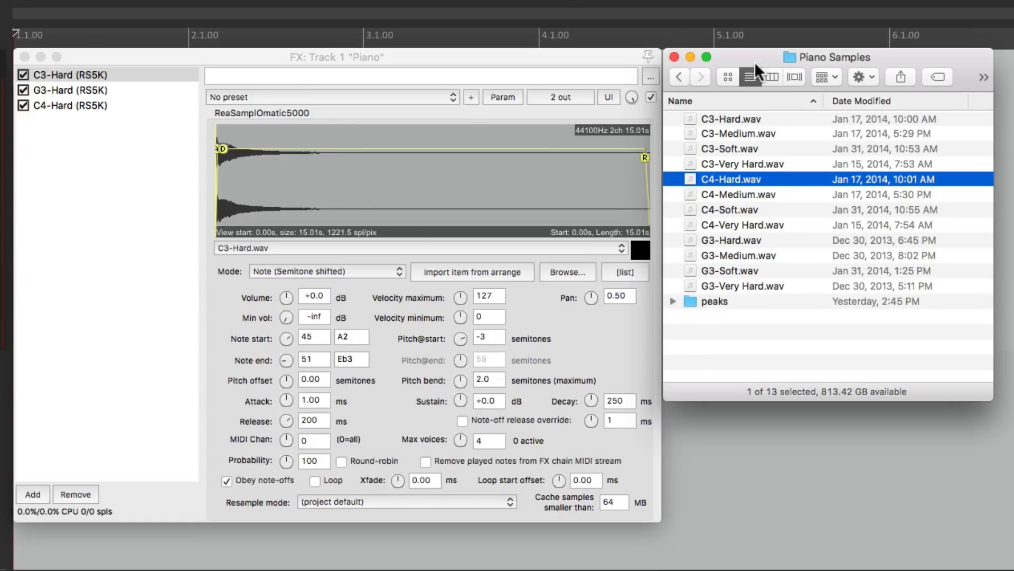
Load the four C3 wav files into the first sampler and show its file list.
click(731, 118)
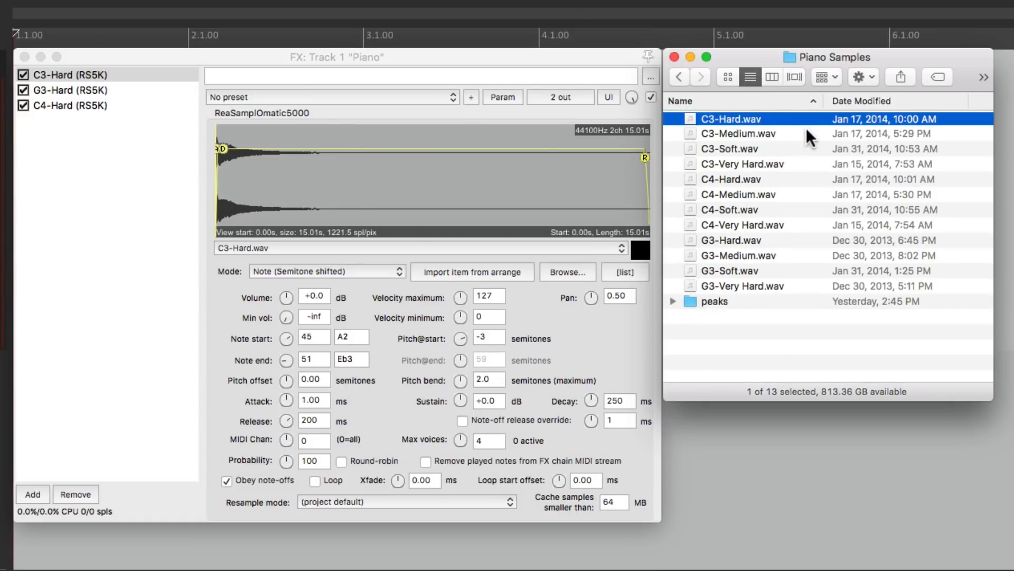
click(742, 164)
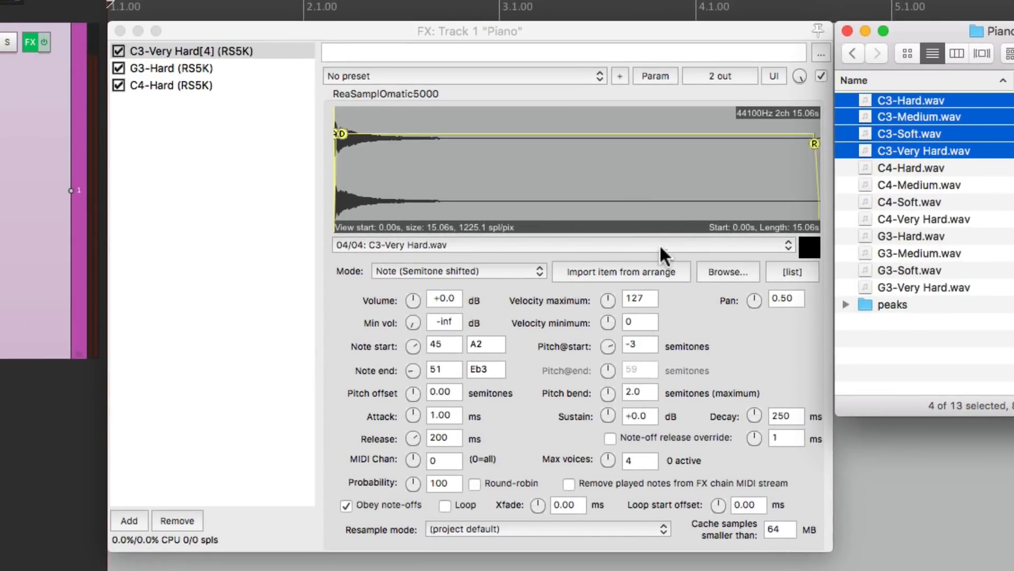
click(793, 271)
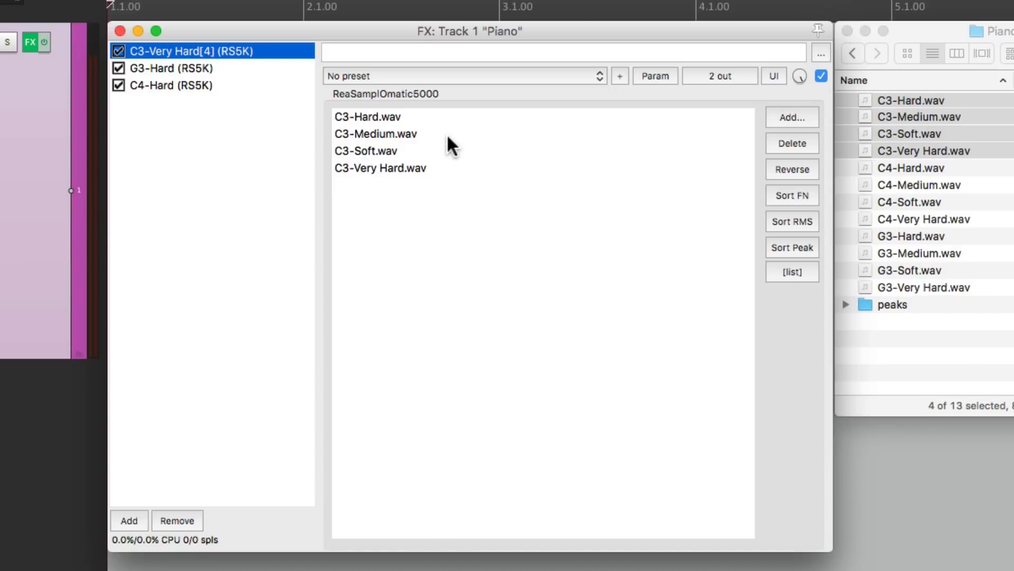
mouse_move(455, 174)
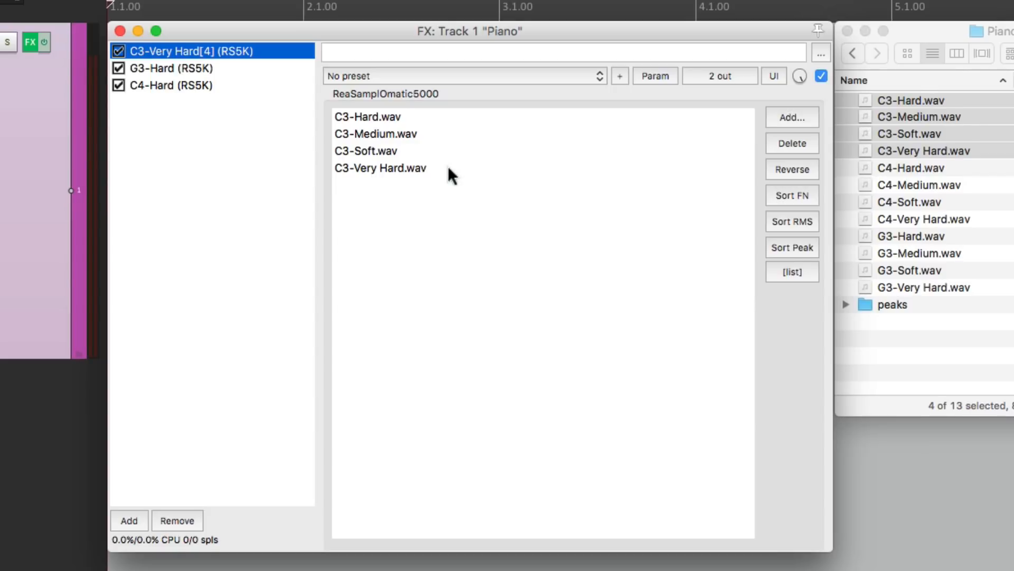
Reorder the list so C3-Soft.wav is first and C3-Very Hard.wav last.
click(366, 151)
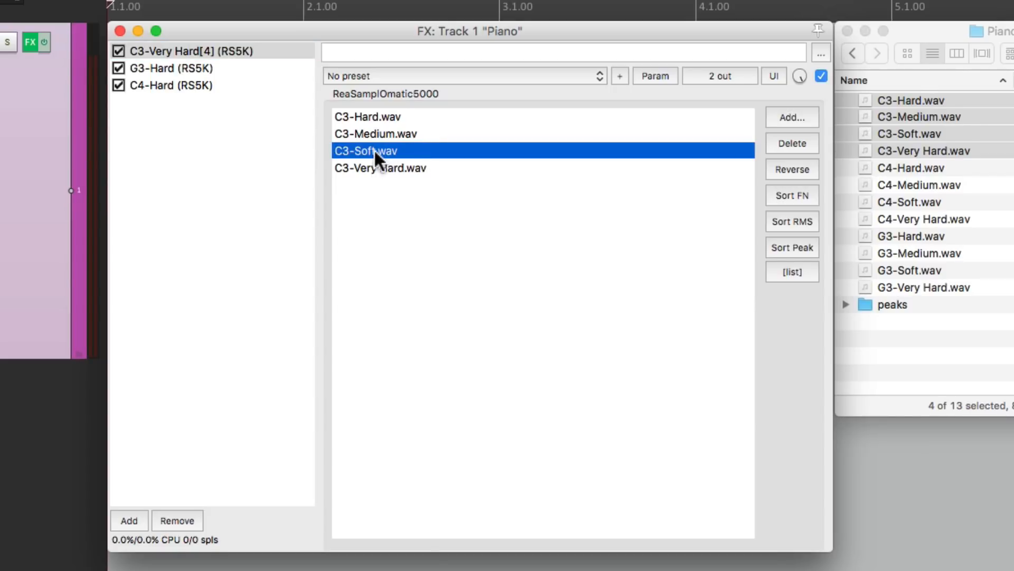
drag(366, 151, 365, 116)
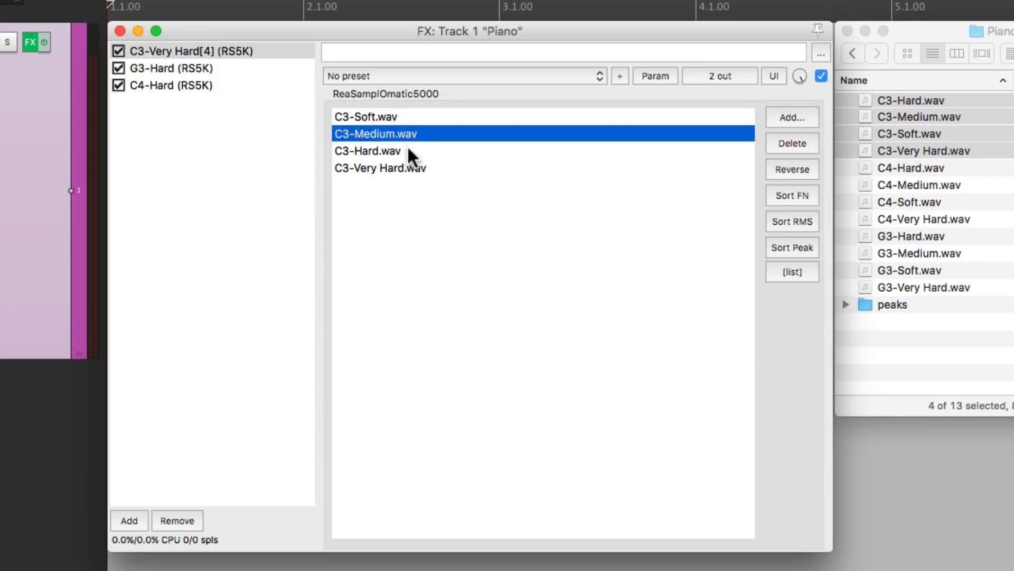
click(399, 174)
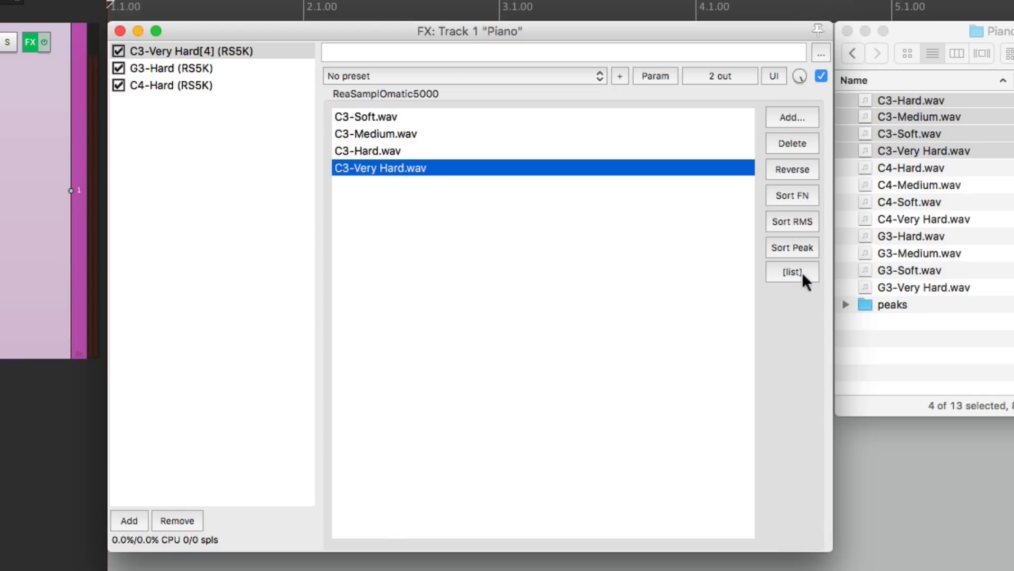
Return from the file list to the C3 sampler's main settings showing file 4 of 4.
click(792, 271)
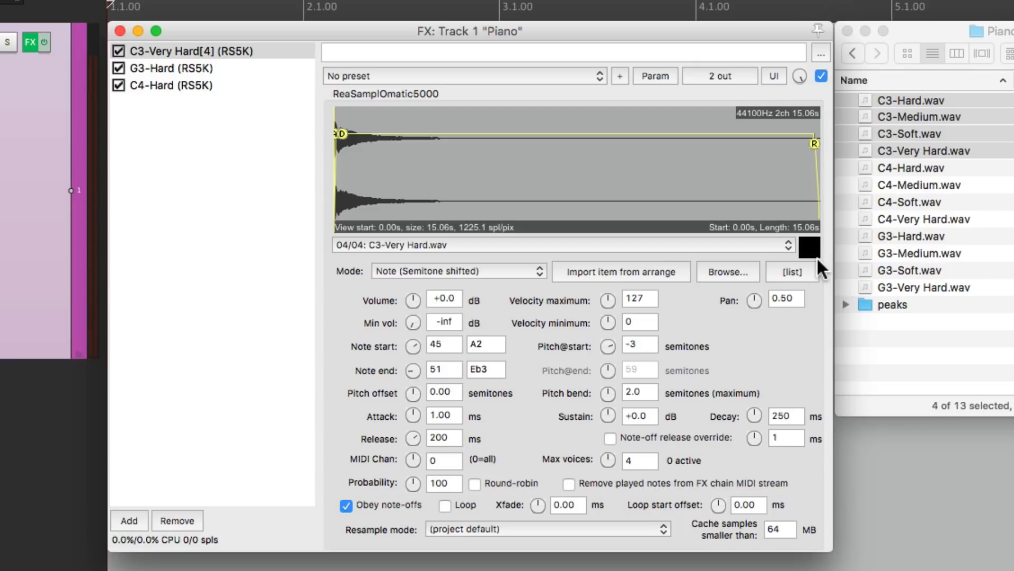
Load all four G3 samples into the G3 sampler and check its file list.
click(168, 68)
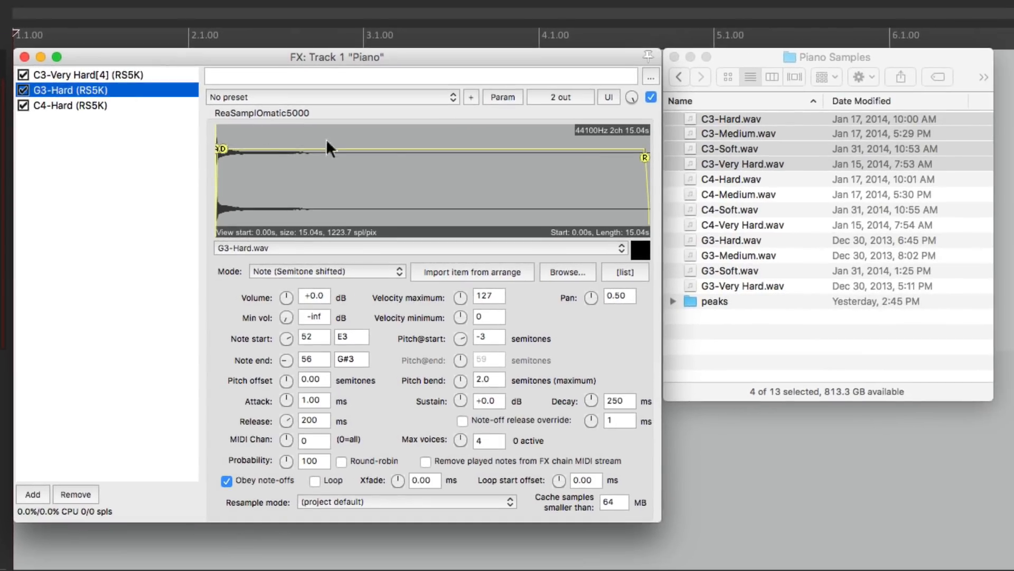
click(743, 286)
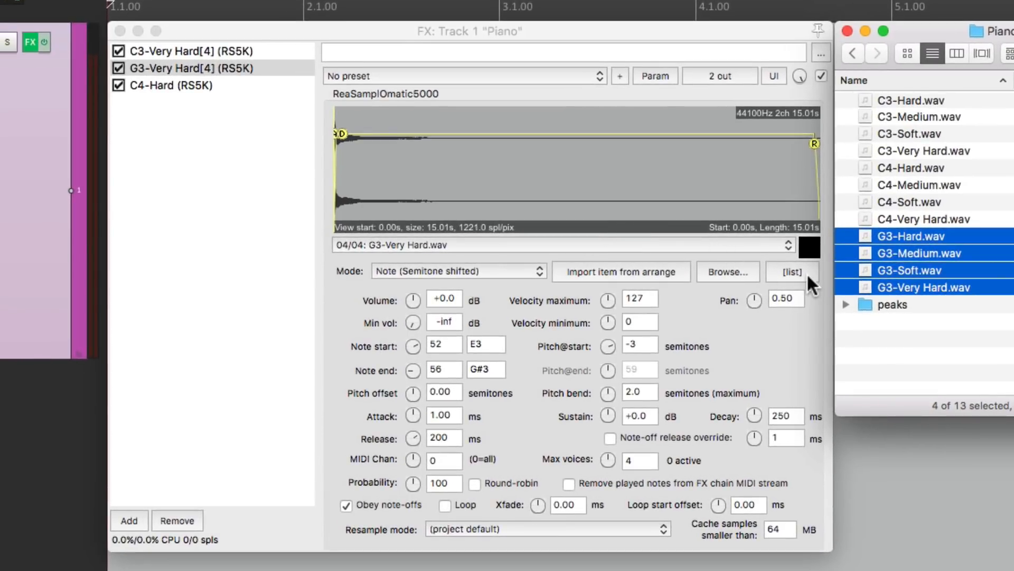
click(793, 272)
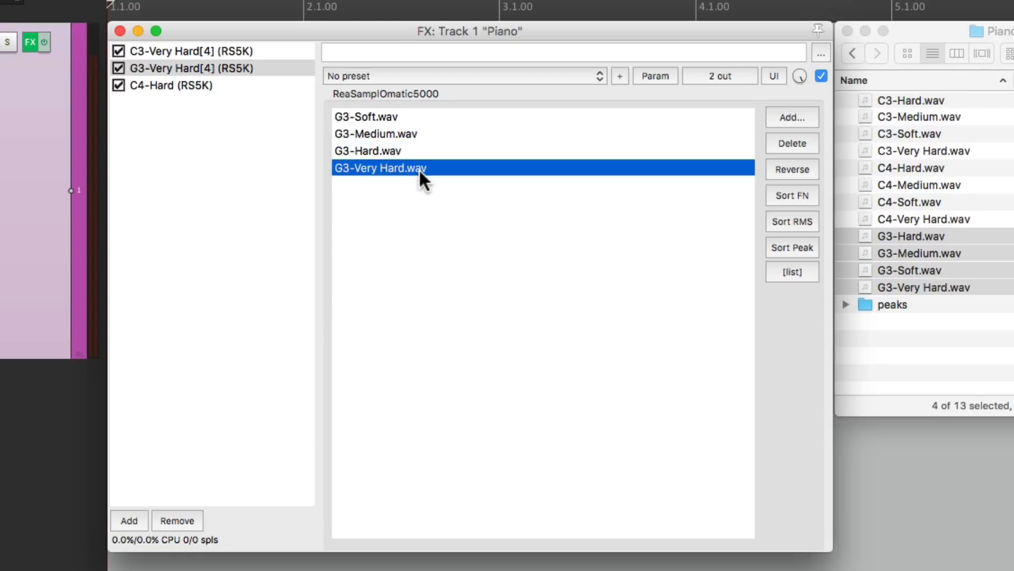
Load the four C4 wav files into the C4 sampler and check the list ends with C4-Very Hard.
click(174, 85)
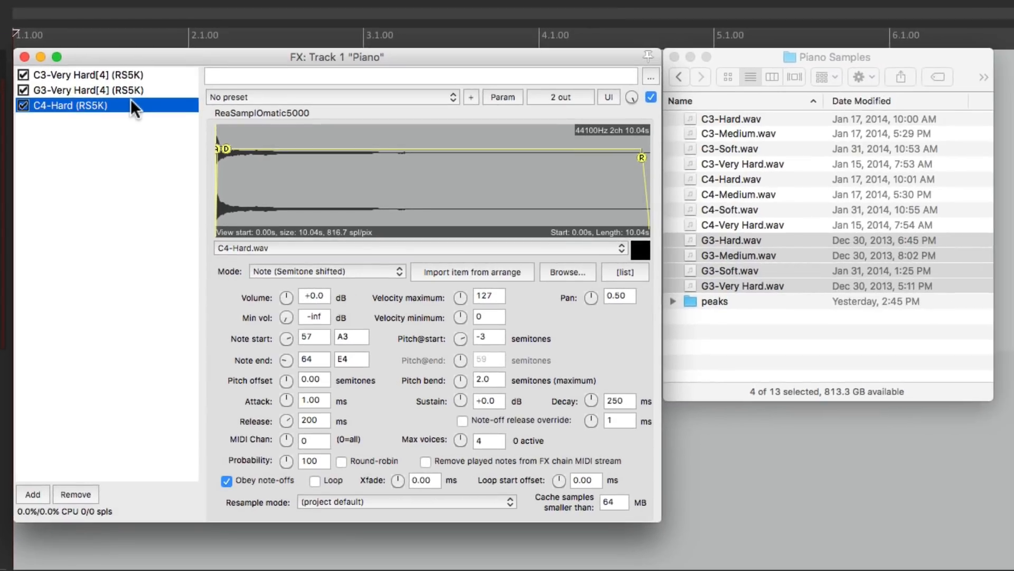
click(731, 178)
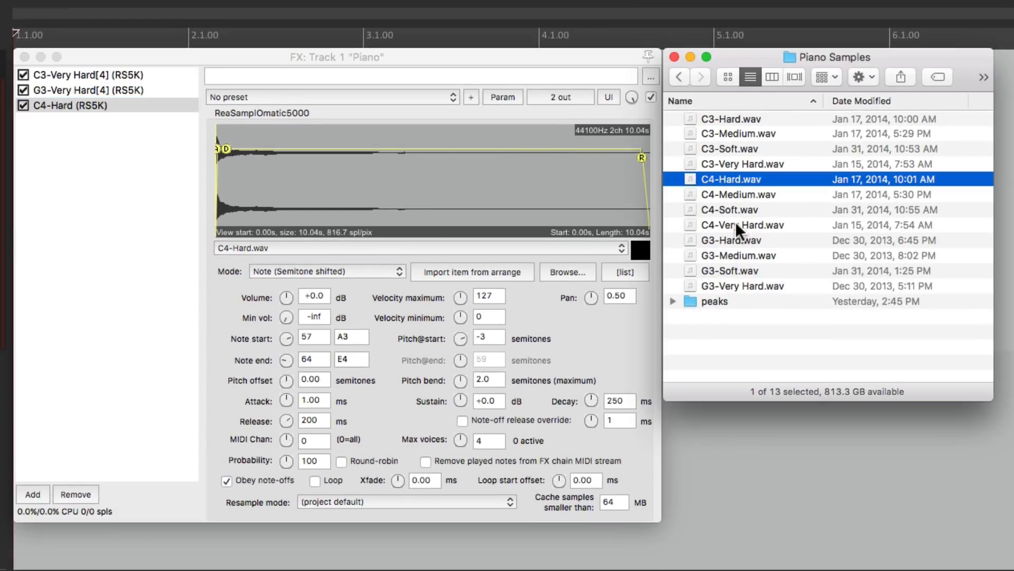
click(742, 224)
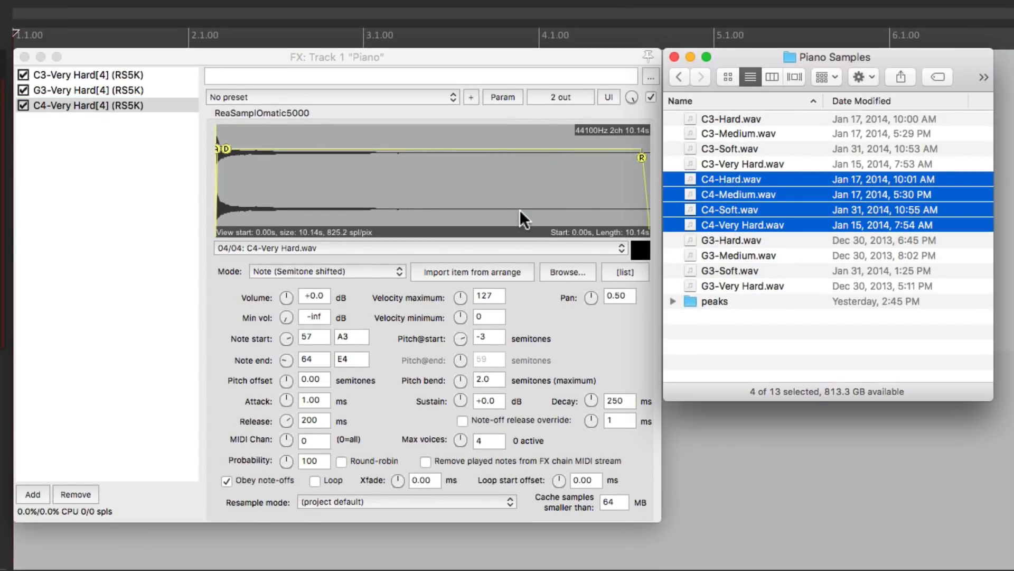
click(626, 273)
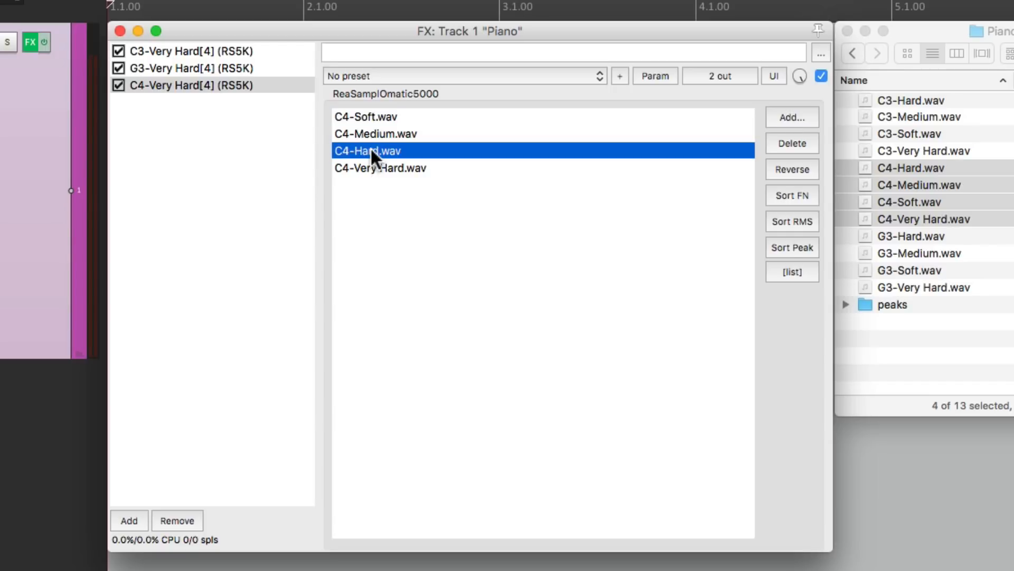
click(380, 167)
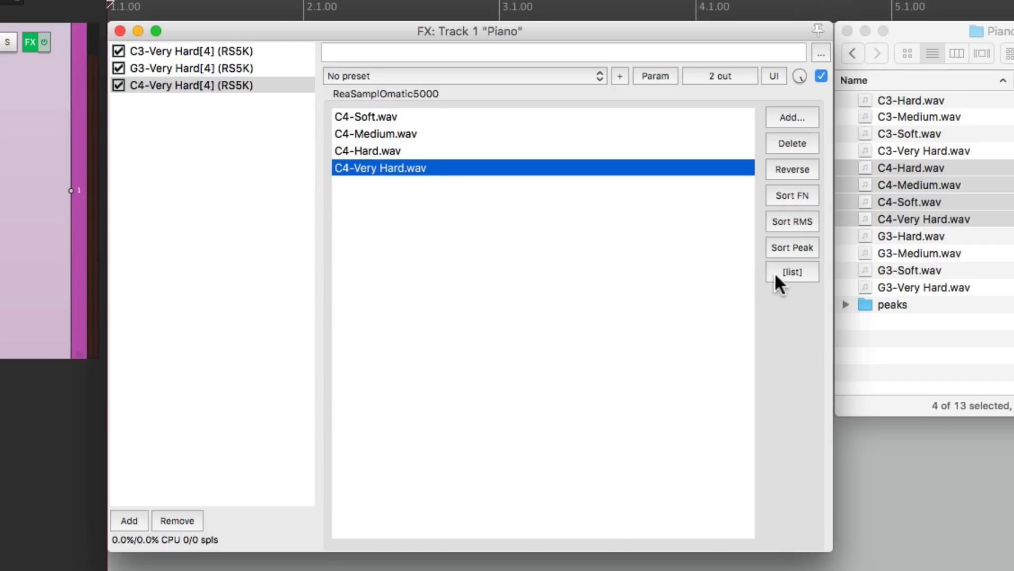
Switch the sampler back from its file list to the settings view.
click(793, 272)
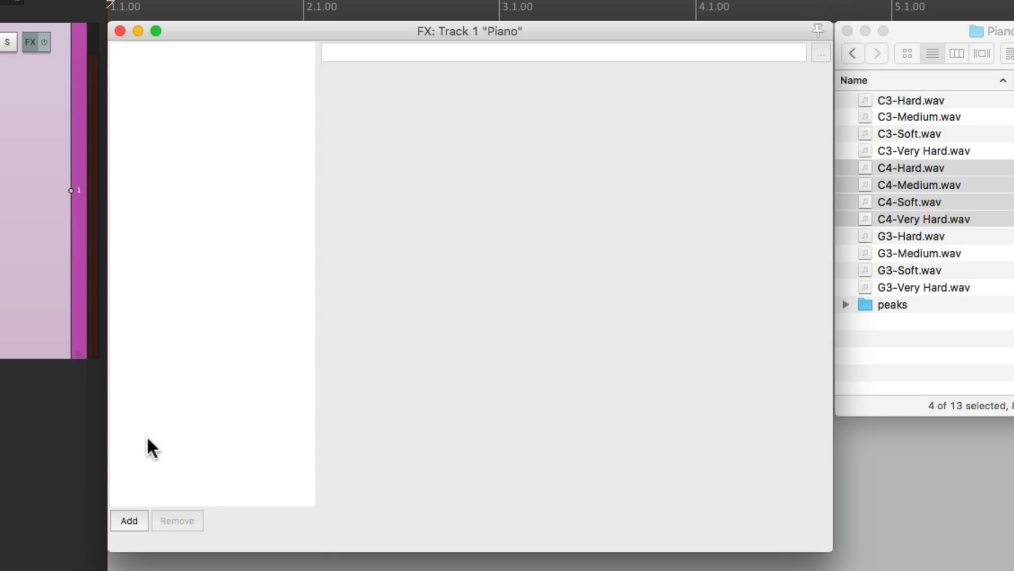
Insert a new ReaSamplOmatic5000 instrument on the track.
click(130, 520)
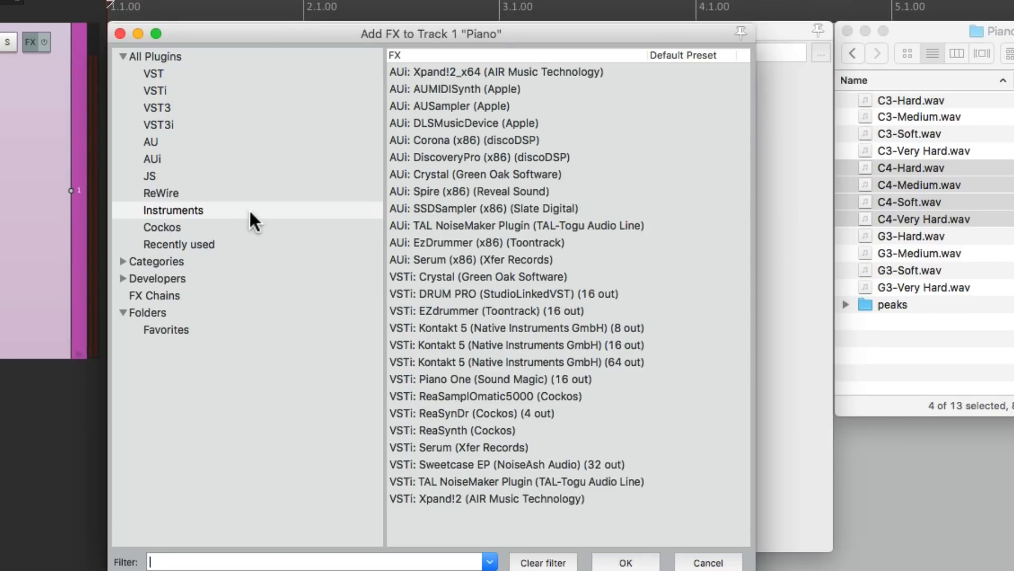
click(475, 395)
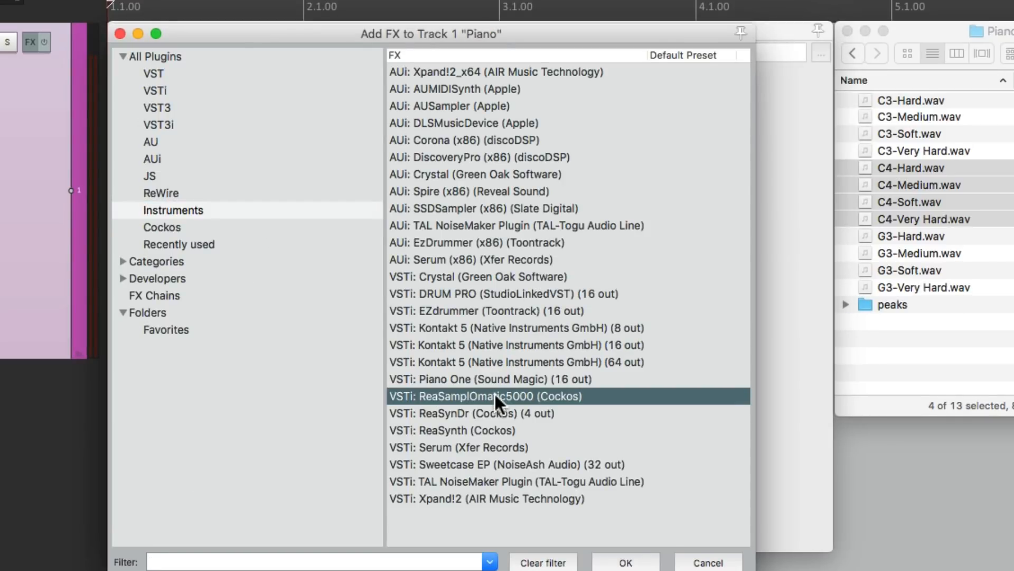
double_click(485, 395)
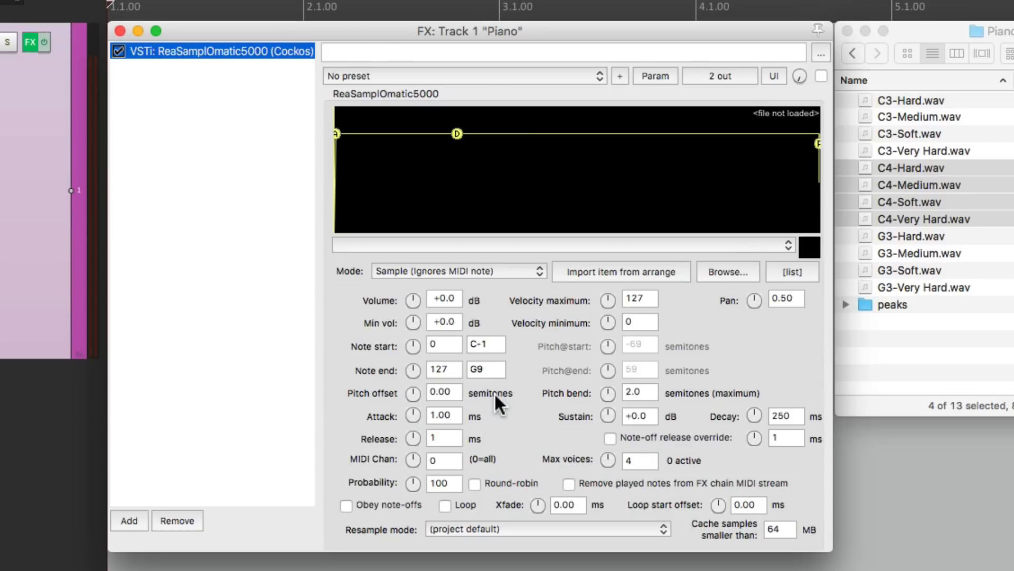
Load Snare 01.wav into the sampler and set its minimum volume to -inf.
click(818, 76)
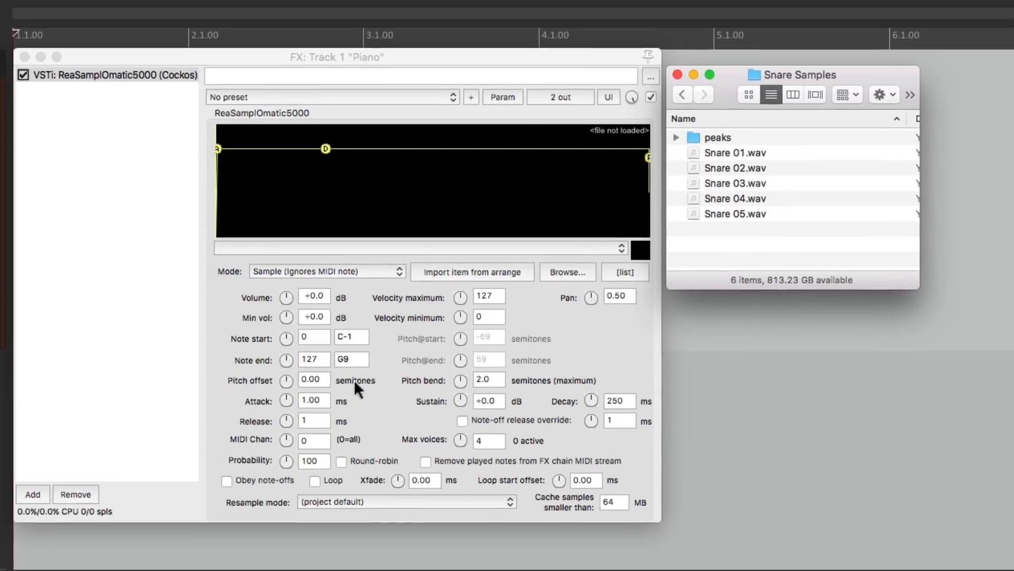
mouse_move(737, 164)
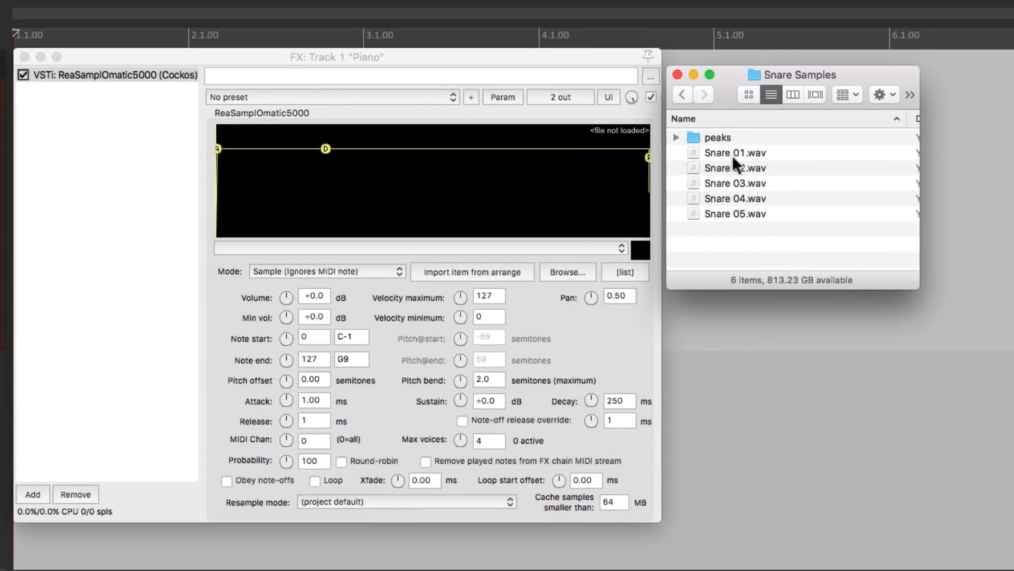
click(735, 152)
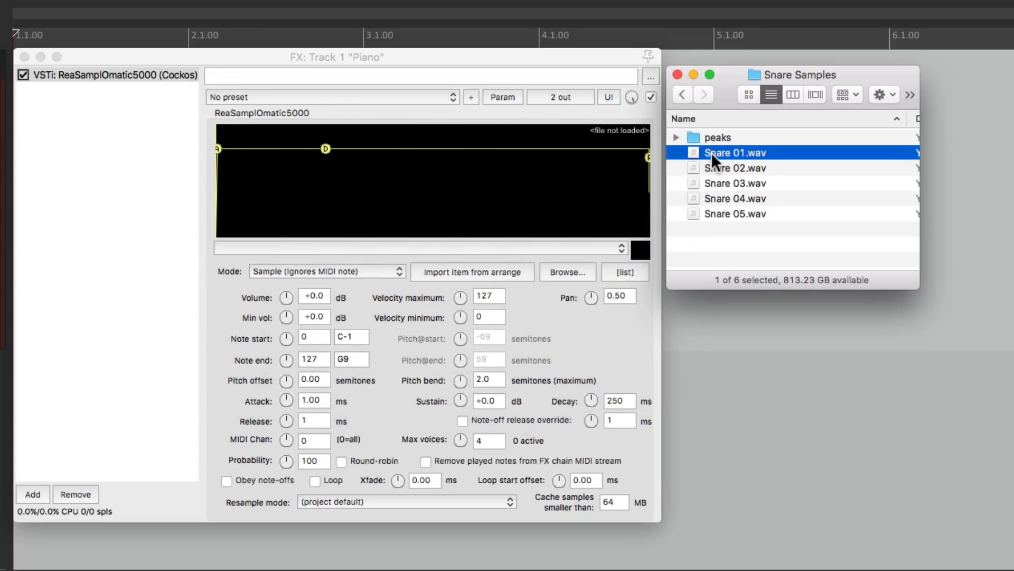
double_click(736, 152)
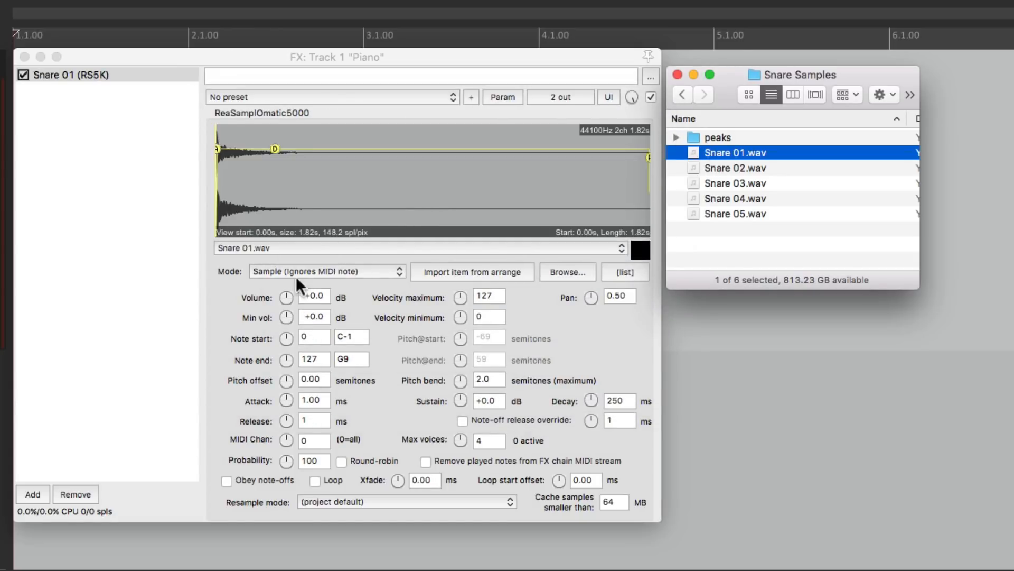
mouse_move(284, 324)
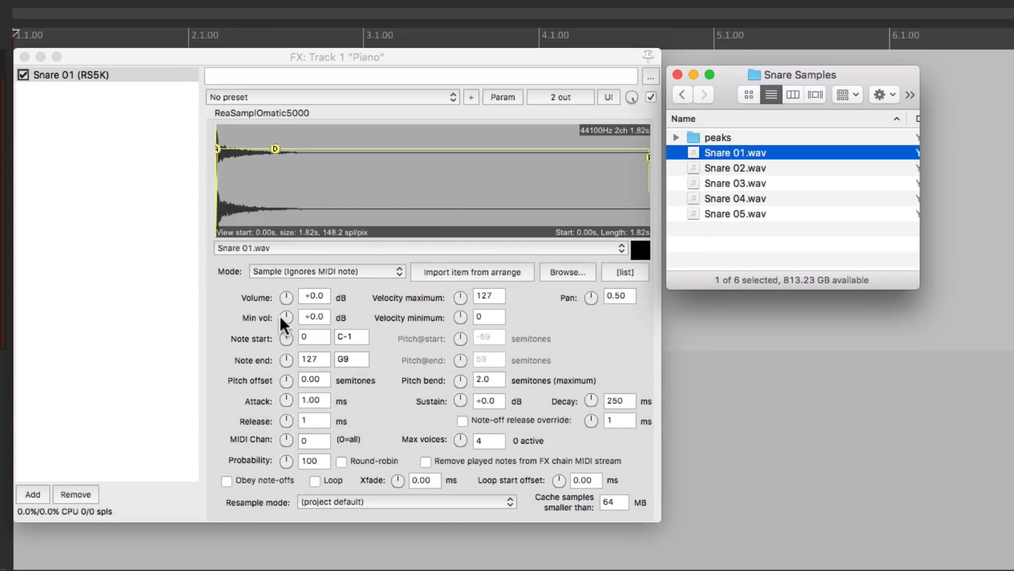
drag(286, 318, 285, 336)
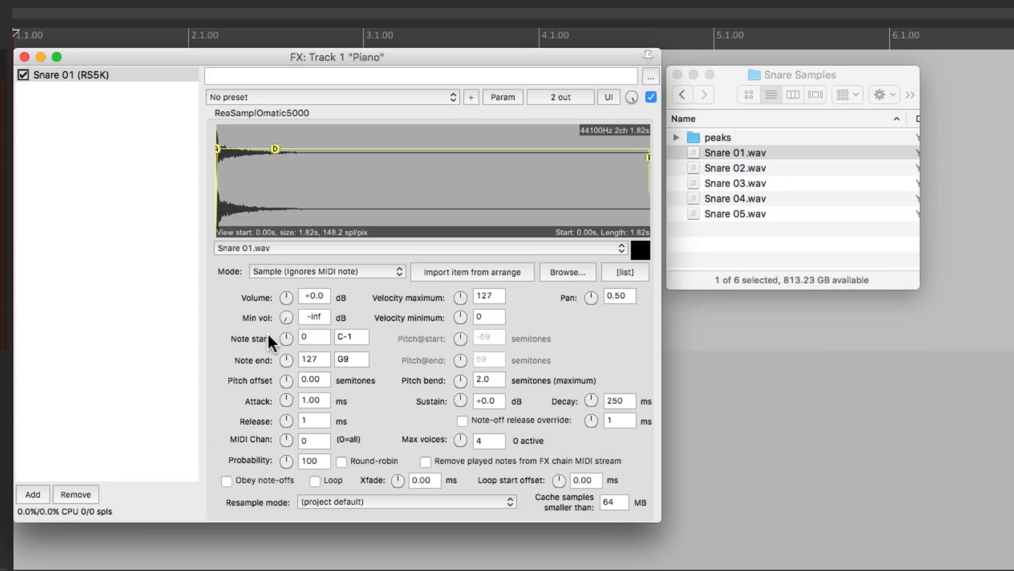
mouse_move(277, 325)
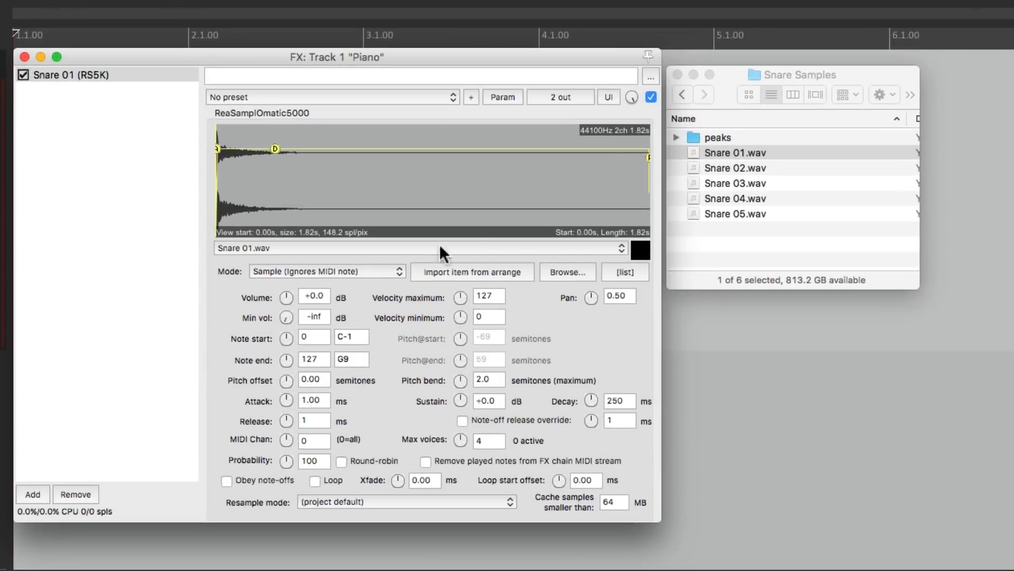
Audition Snare 01, 02, 04 and 05 in the Finder preview, ending on Snare 05.
click(735, 153)
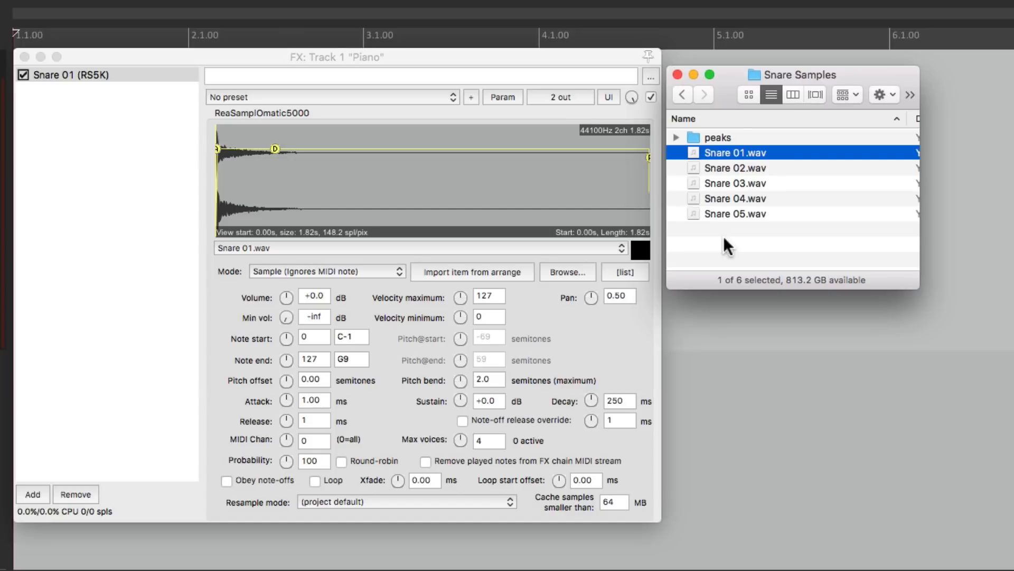
mouse_move(720, 173)
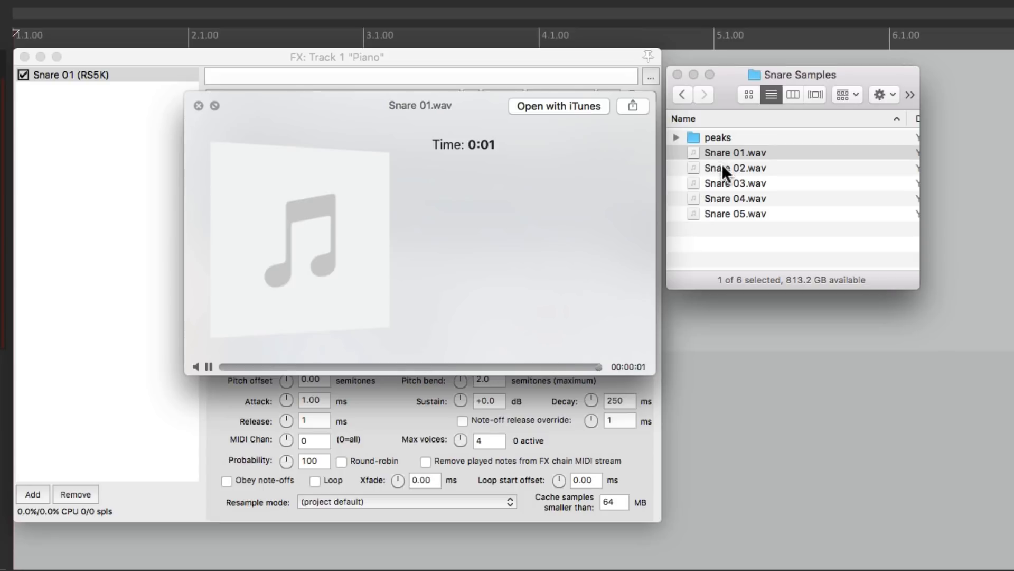
click(735, 167)
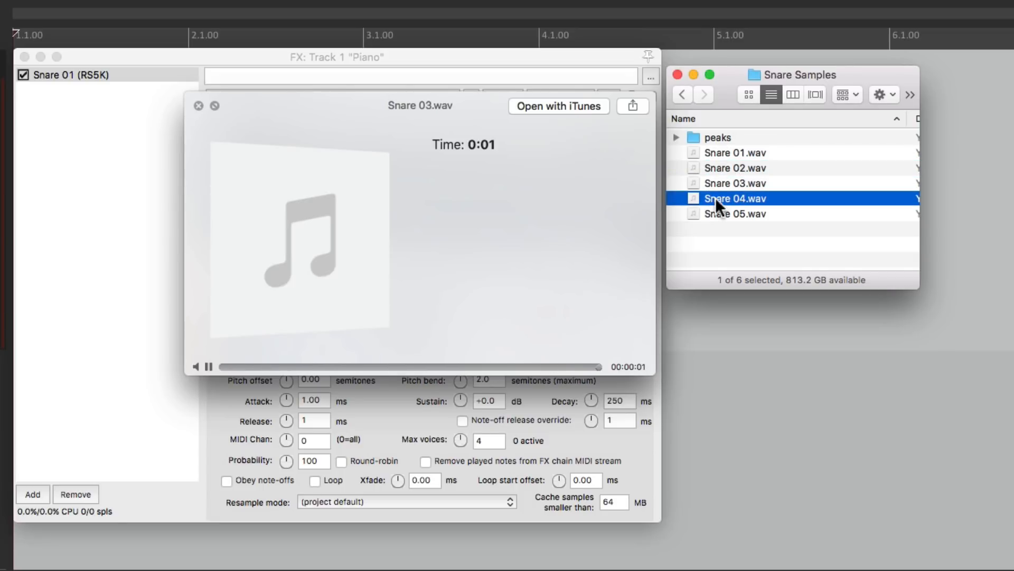
click(736, 198)
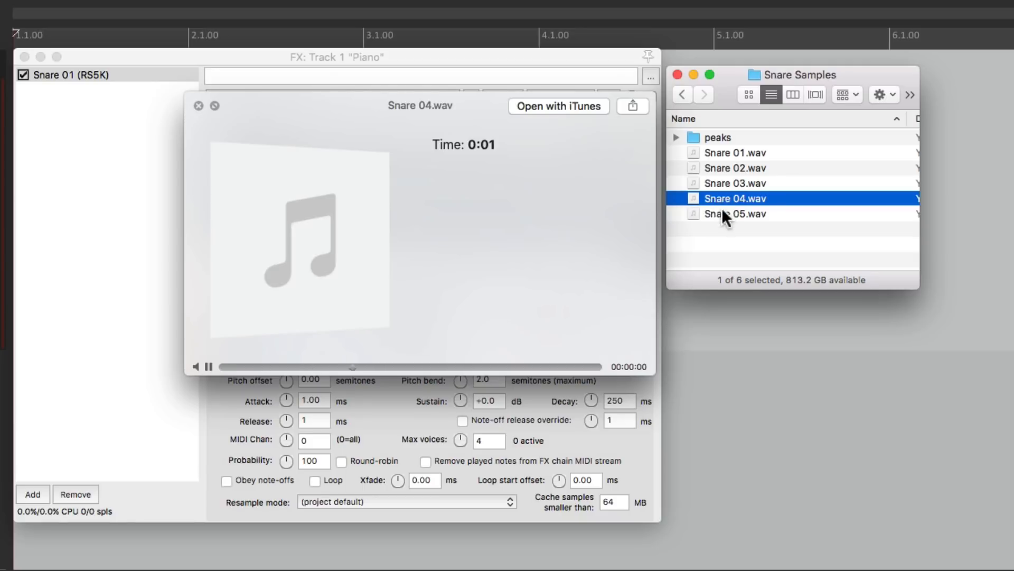
click(734, 213)
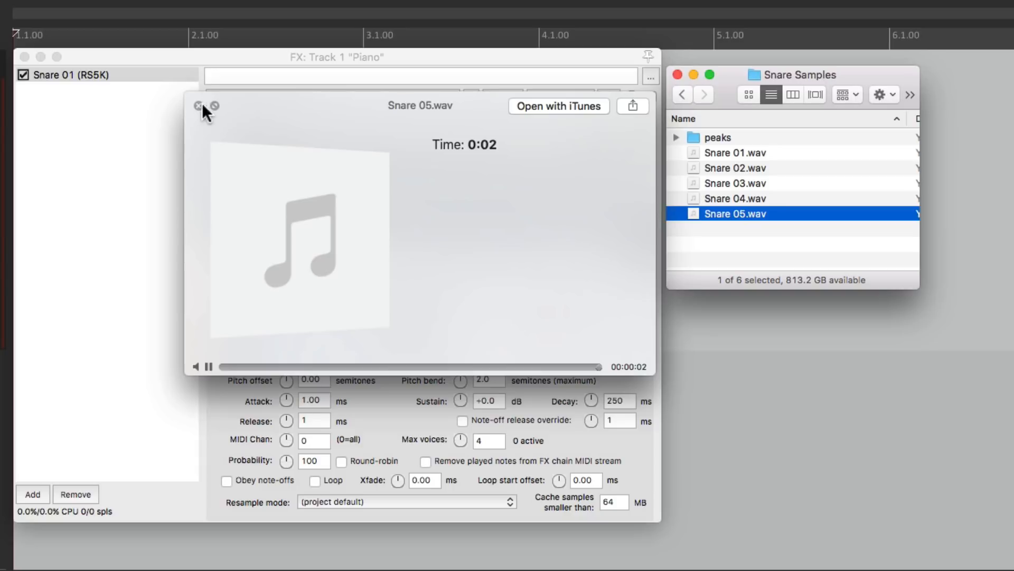
Load all five snare samples and order the list from Snare 05 down to Snare 01.
click(198, 106)
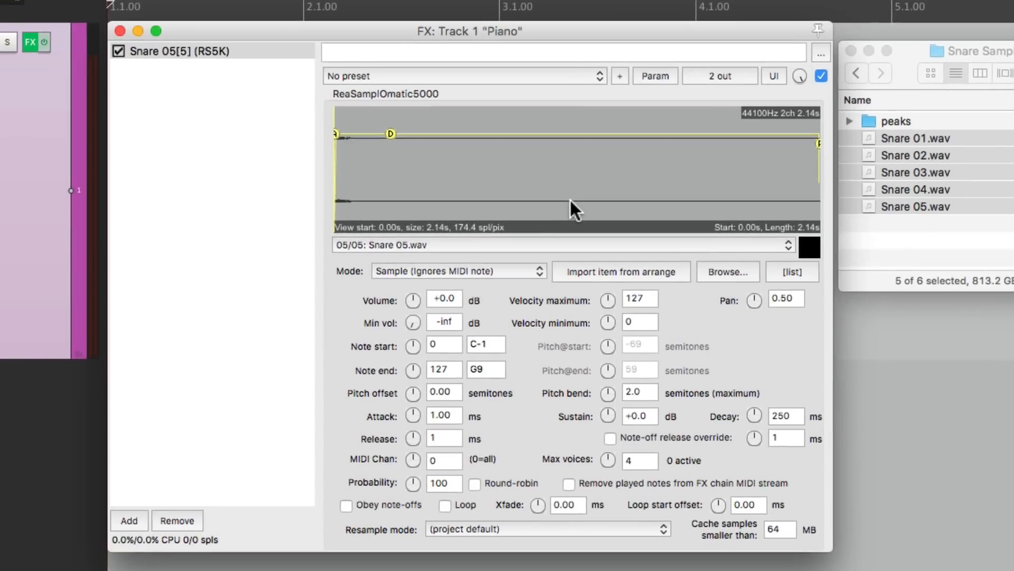
click(792, 272)
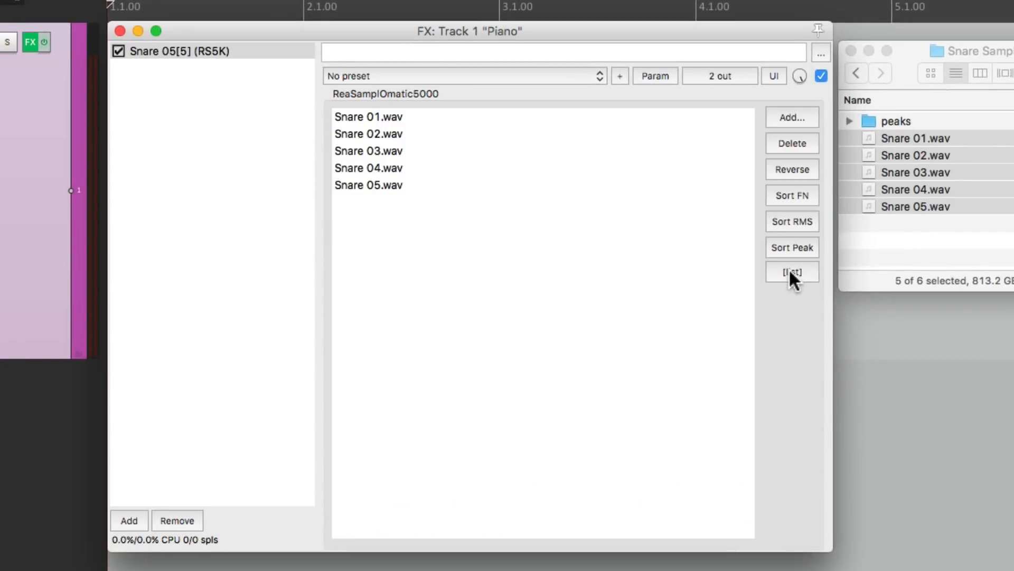
mouse_move(459, 224)
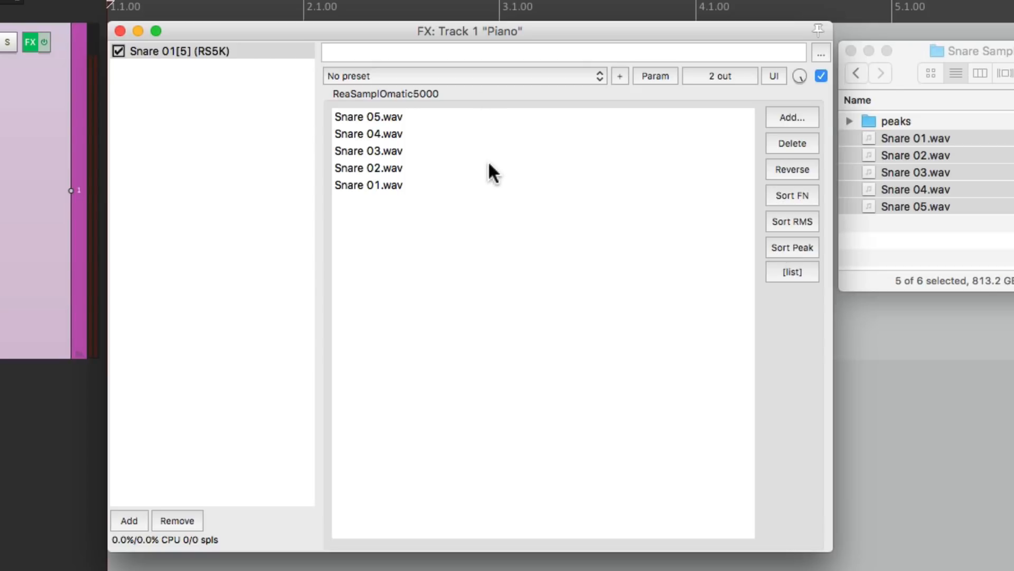
mouse_move(495, 177)
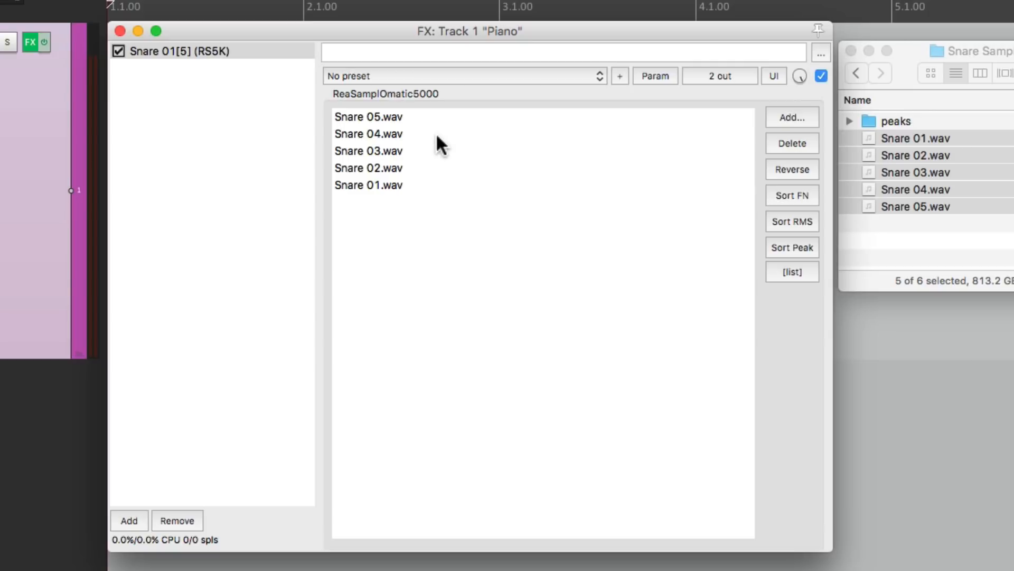
click(379, 117)
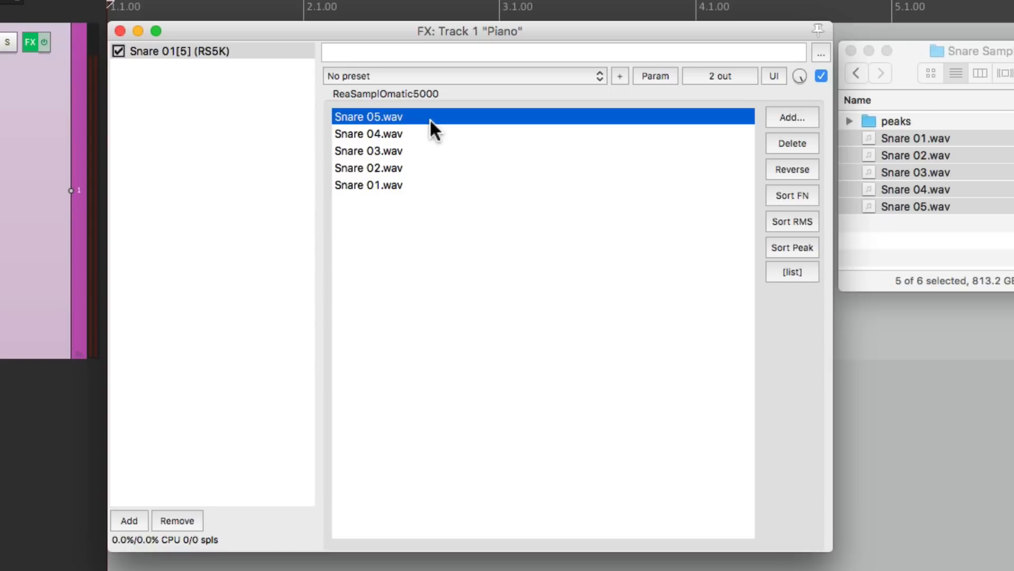
click(792, 272)
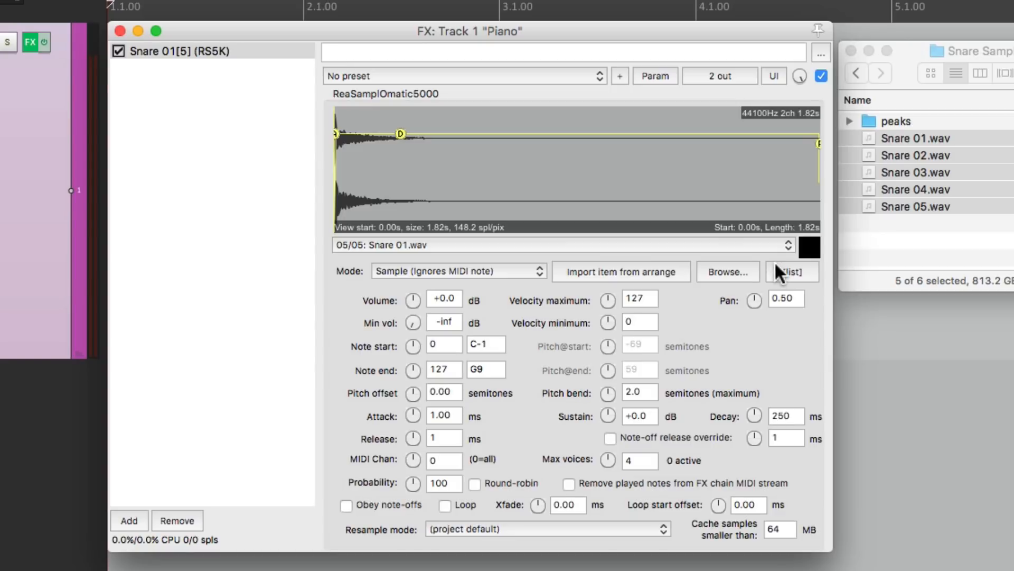
mouse_move(818, 264)
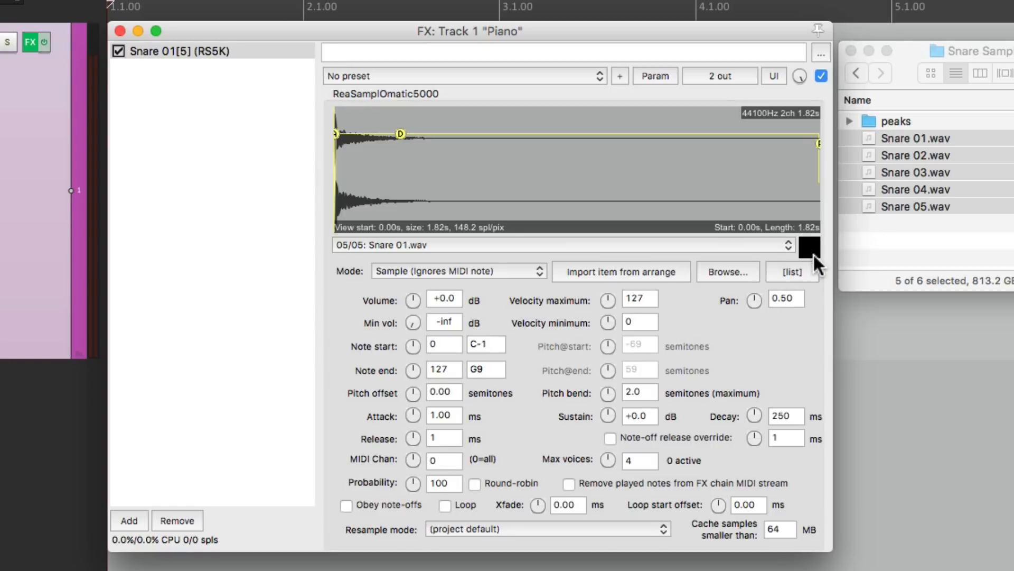